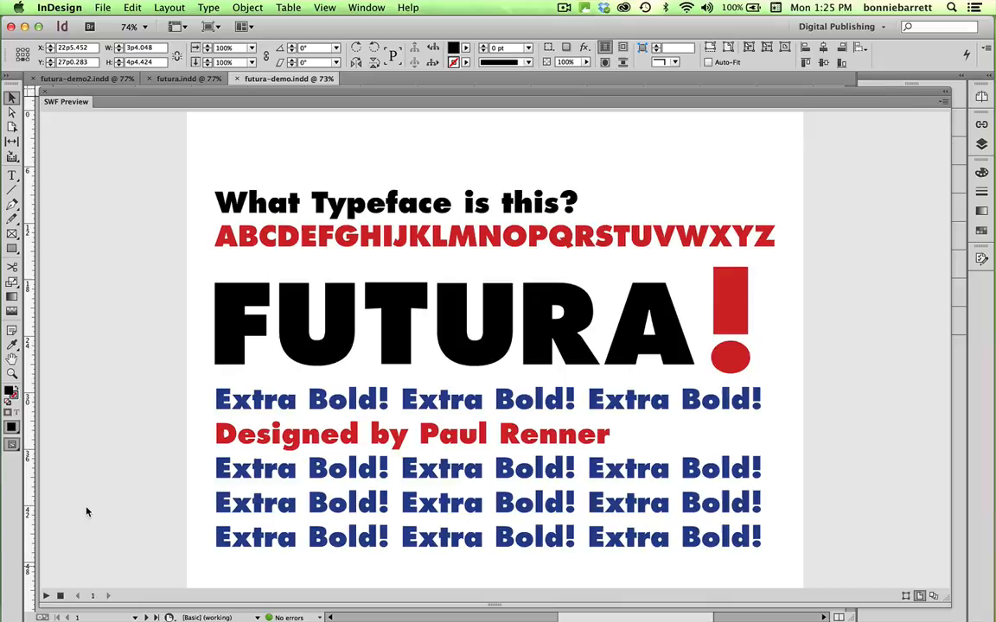
mouse_move(350, 12)
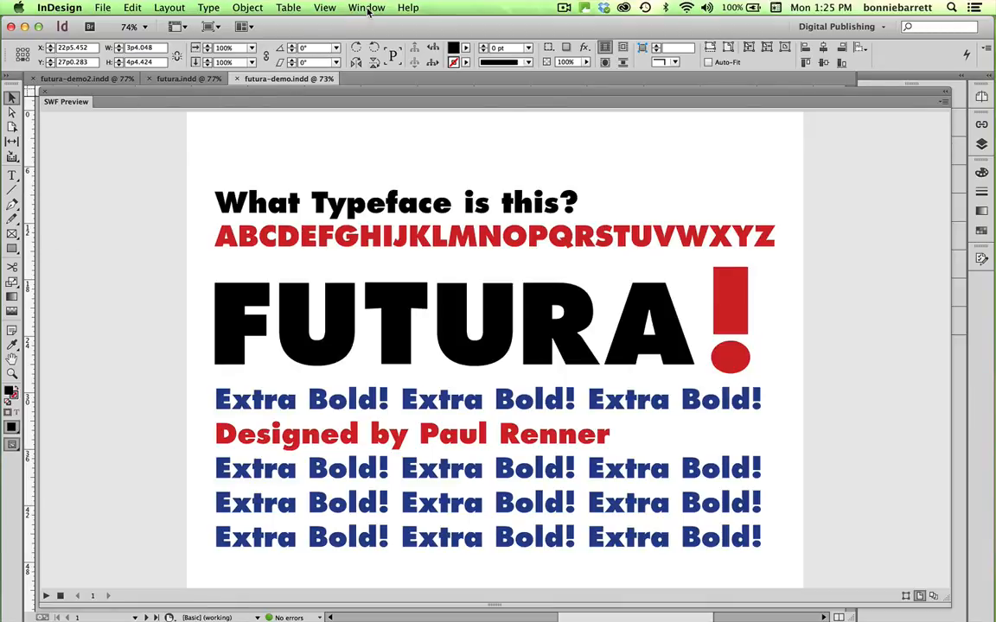
Show the Window menu's Utilities submenu listing the available utility panels.
left_click(366, 7)
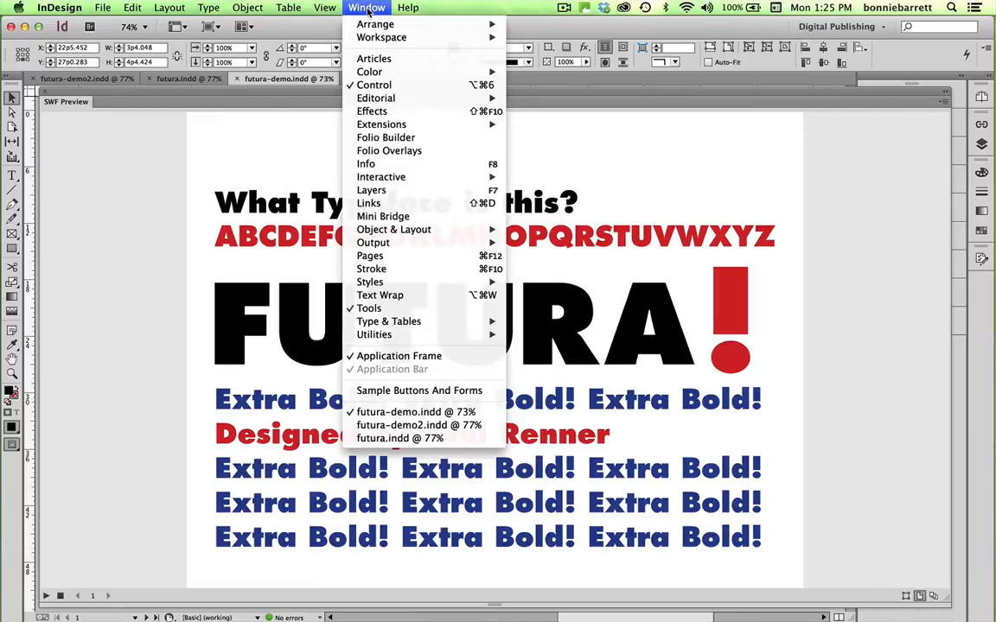
mouse_move(368, 203)
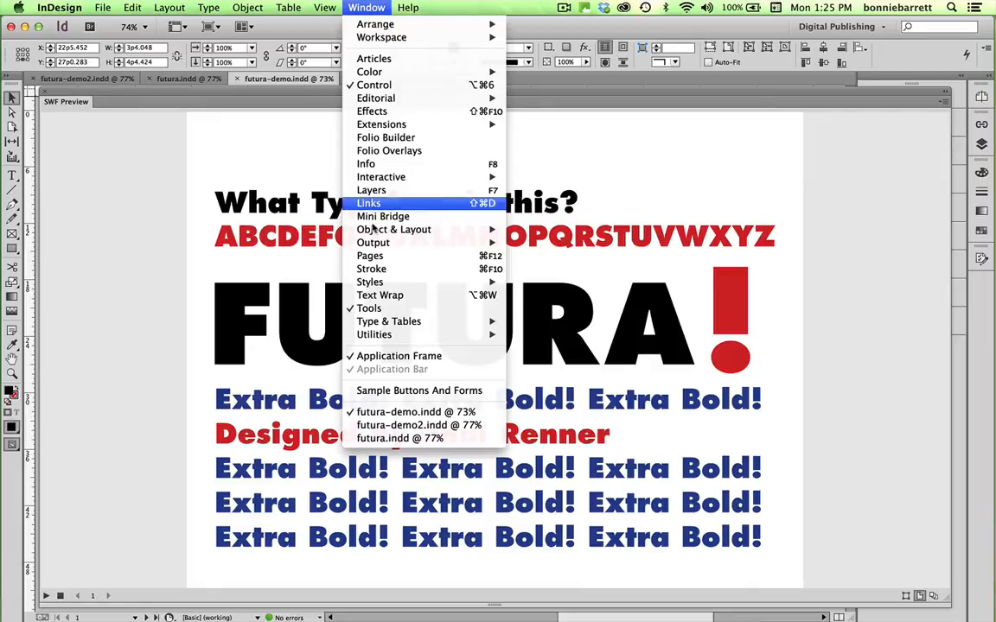
mouse_move(536, 375)
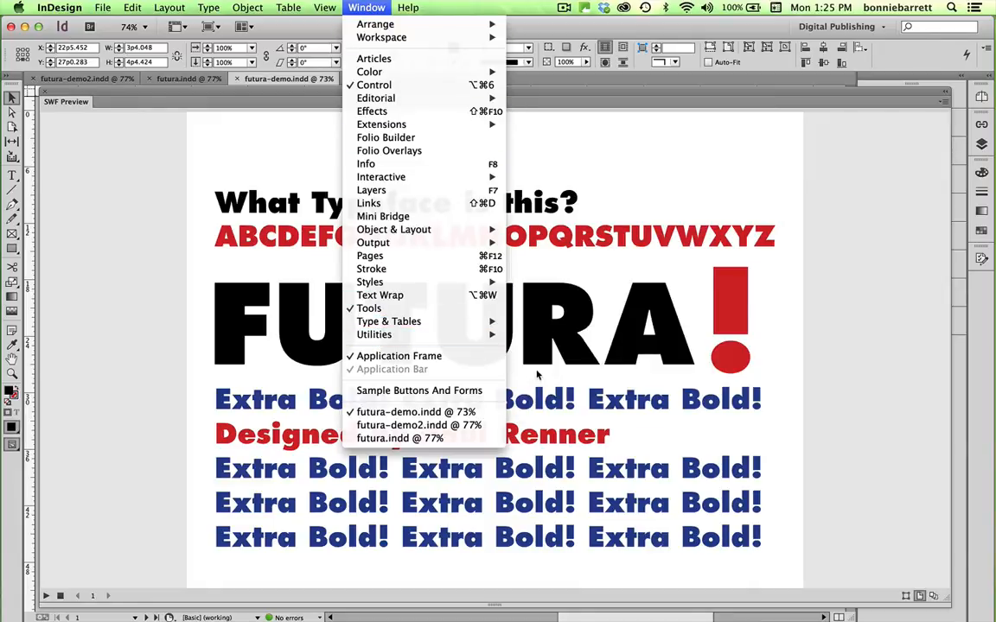
mouse_move(374, 336)
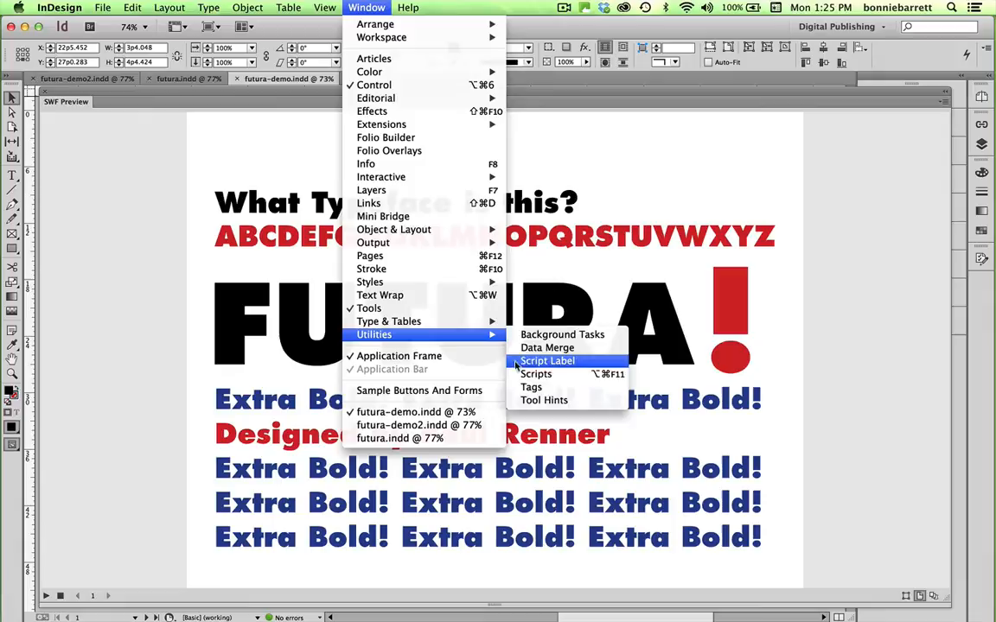
Show the Scripts panel with Application > Samples expanded to reveal the sample JavaScript scripts.
left_click(536, 373)
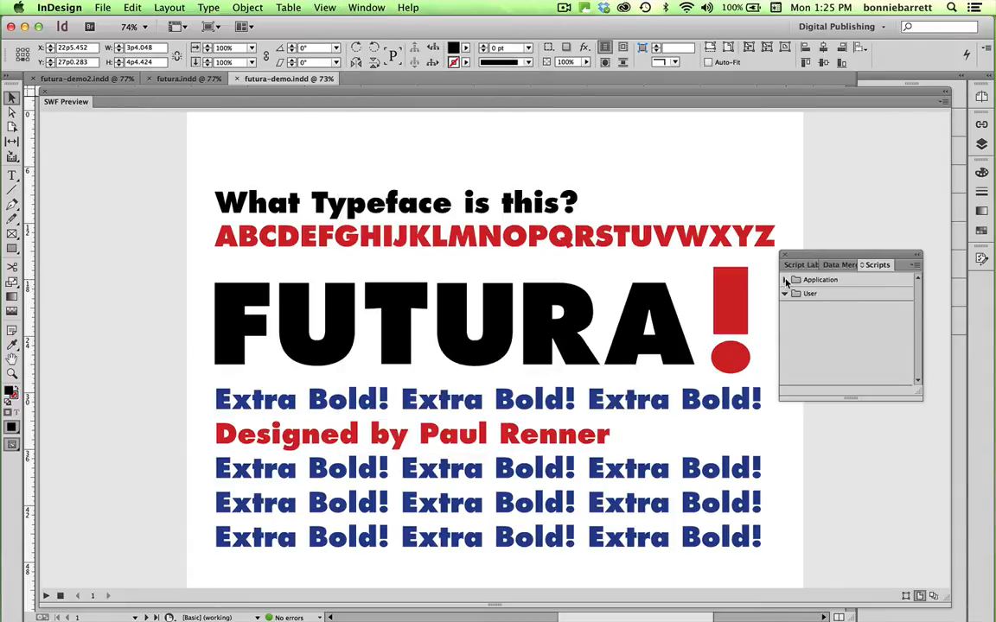
left_click(785, 280)
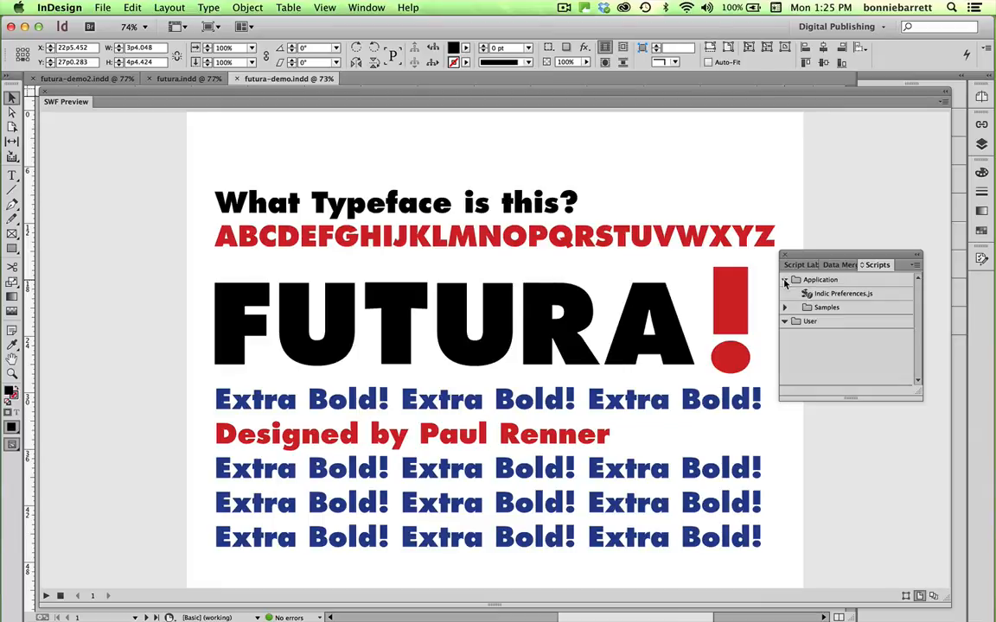
left_click(785, 308)
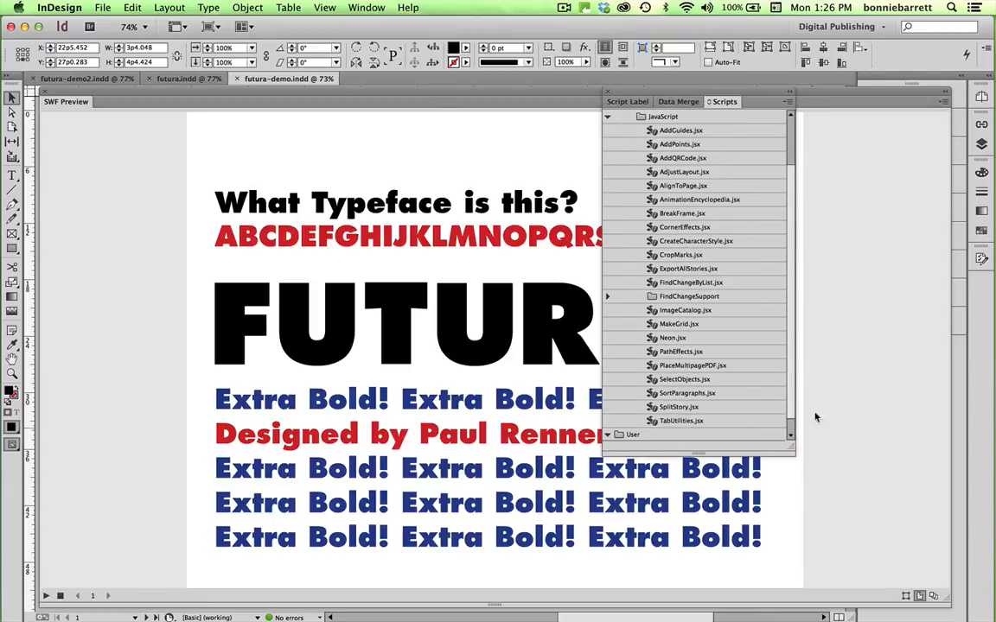
mouse_move(667, 202)
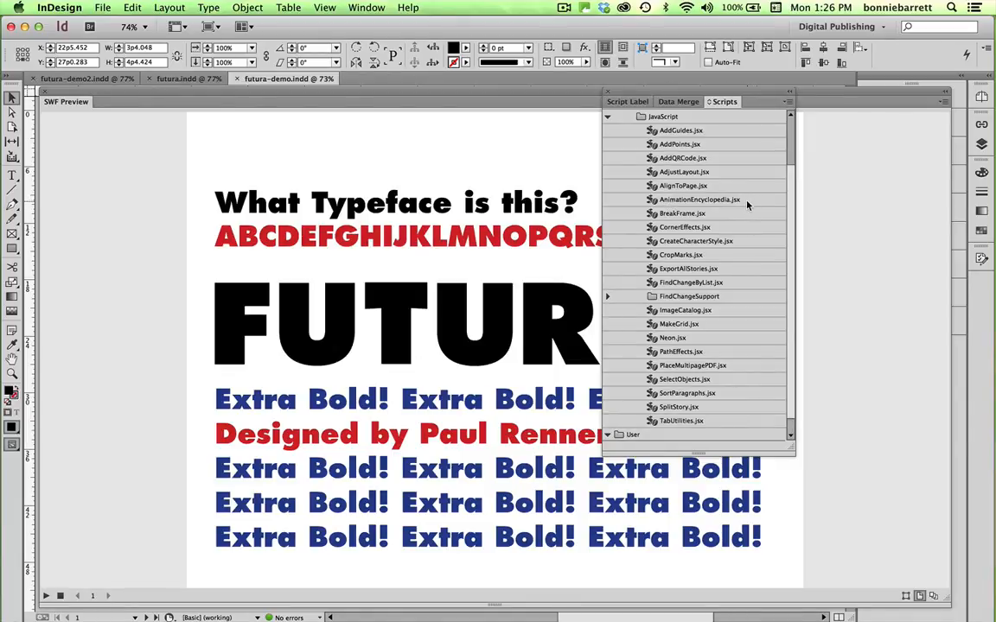
mouse_move(707, 211)
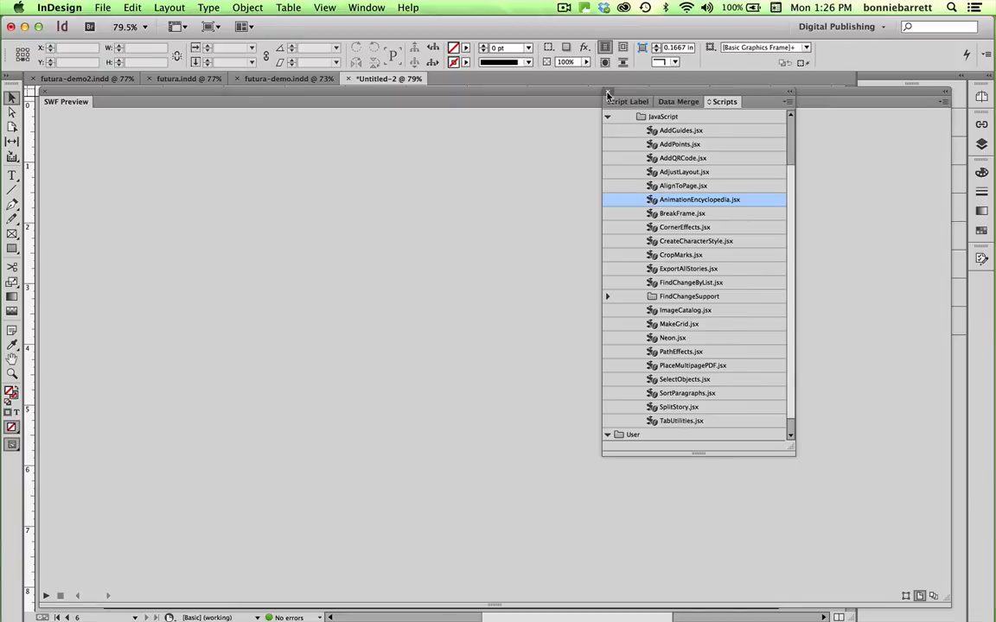
Dismiss the Scripts panel, reset the Digital Publishing workspace and show the Pages panel.
left_click(609, 92)
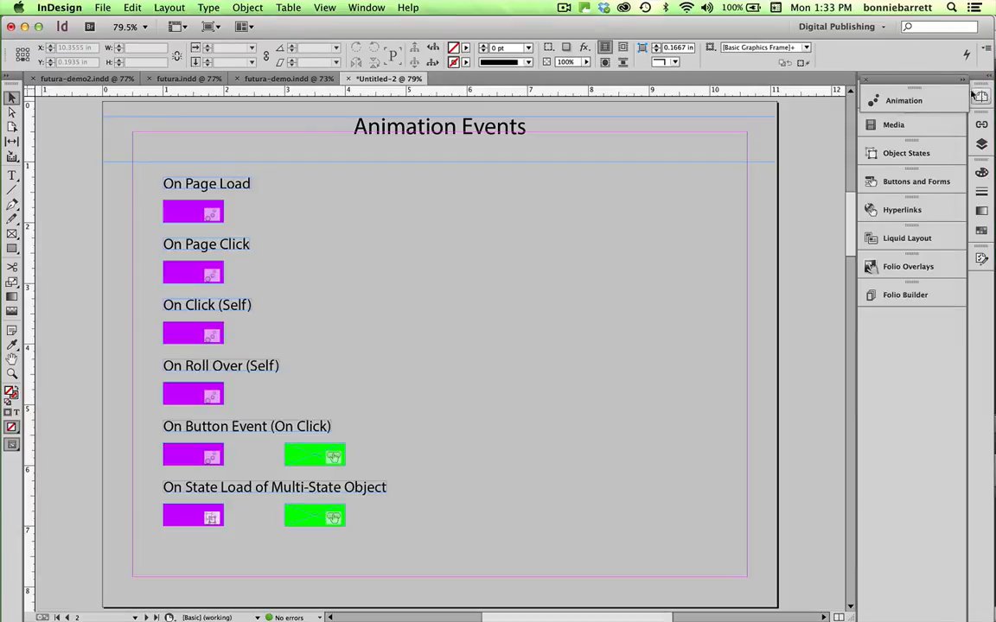
left_click(836, 26)
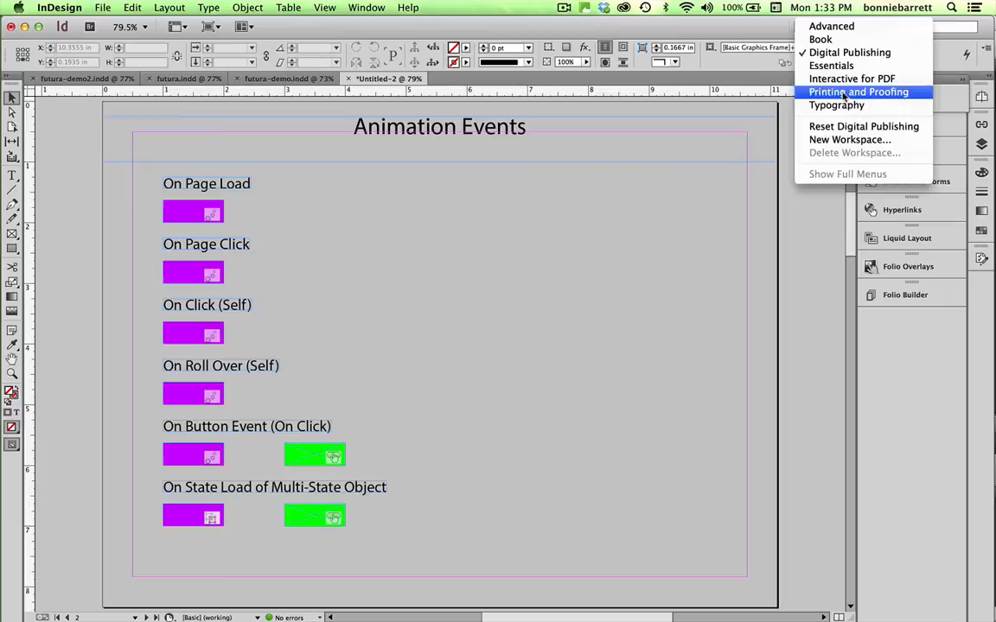
left_click(849, 51)
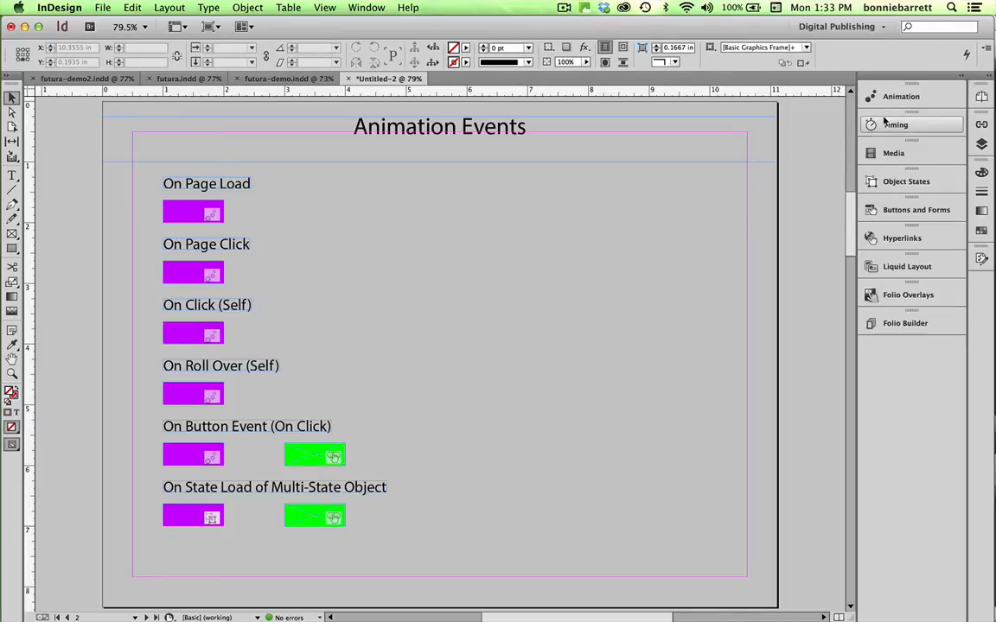
left_click(982, 97)
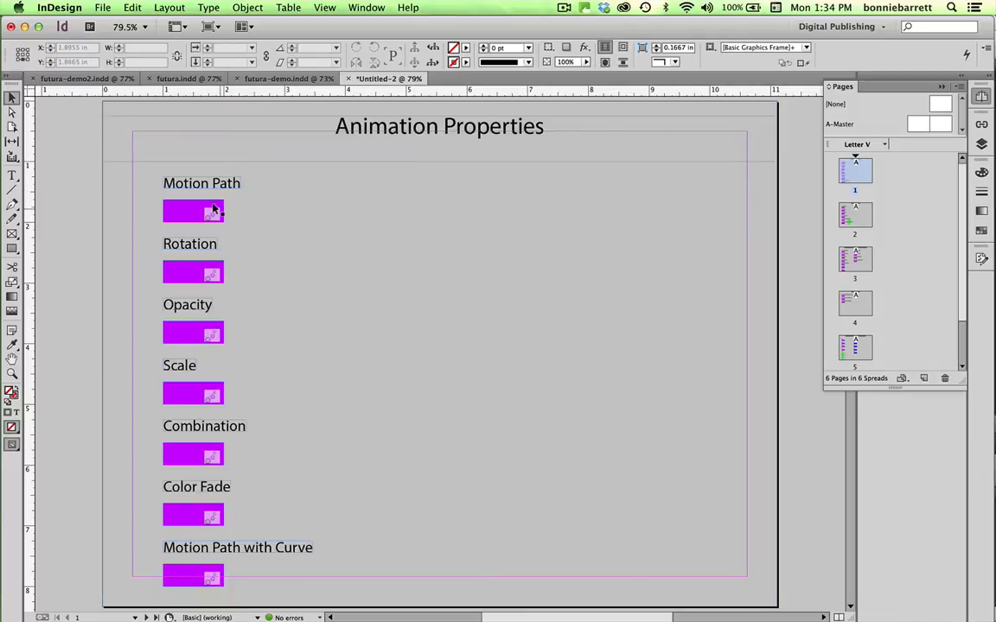
mouse_move(233, 221)
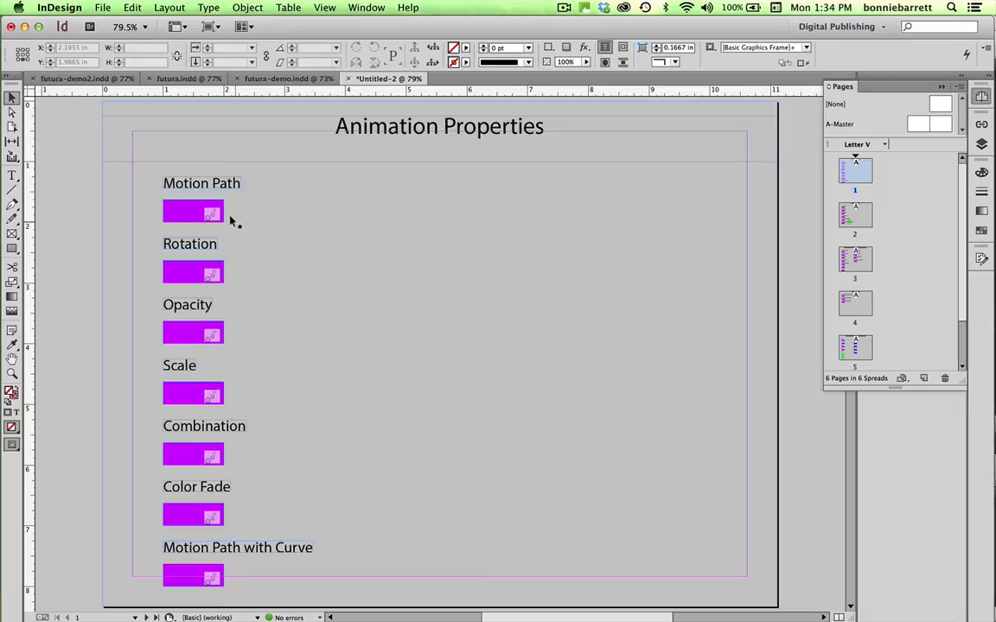
mouse_move(279, 221)
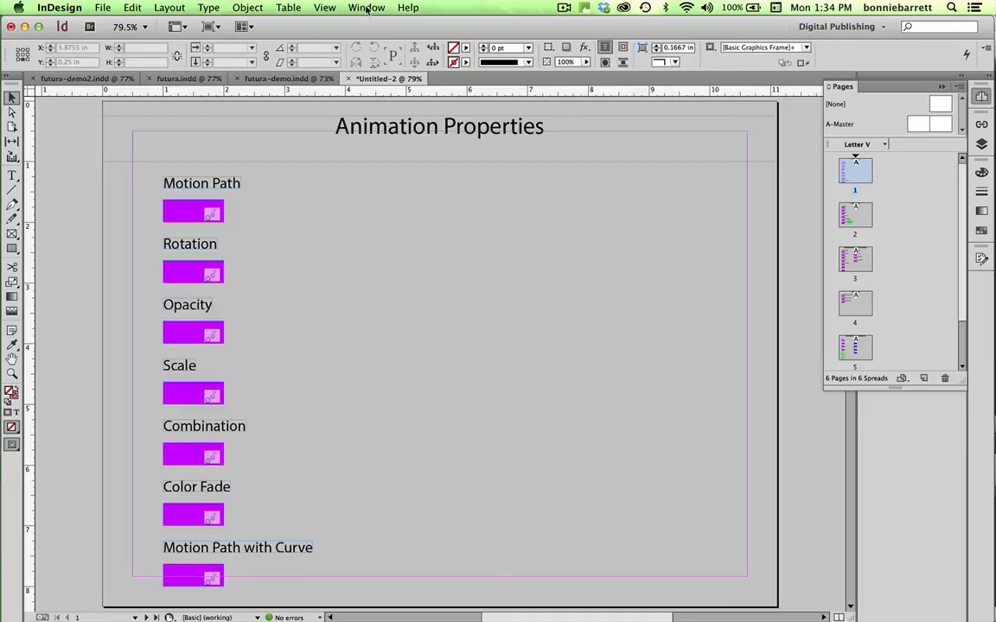
Show the SWF Preview panel for the Animation Properties page via Window > Interactive.
left_click(366, 7)
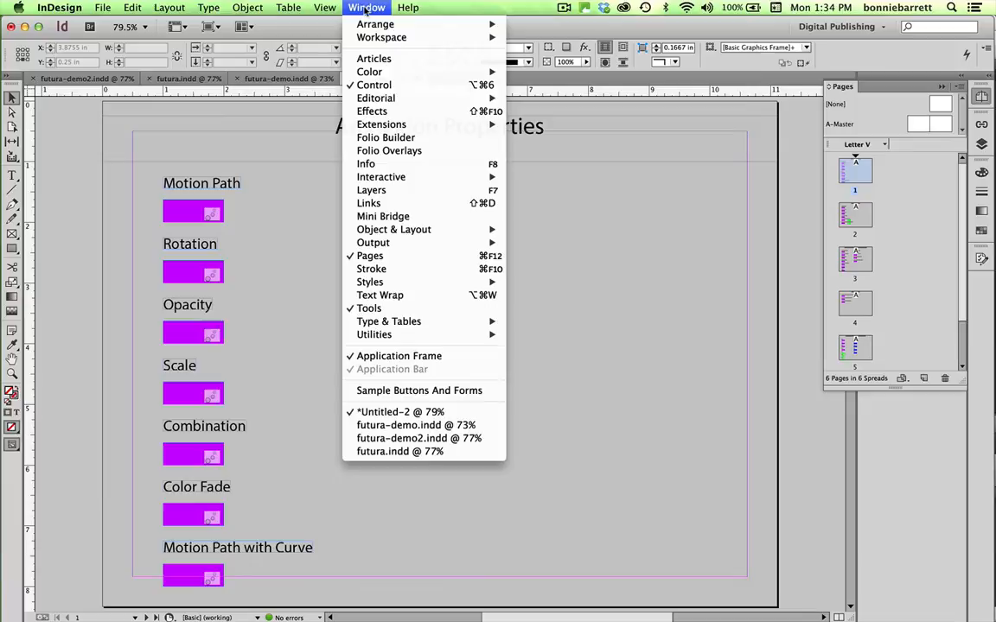
mouse_move(380, 177)
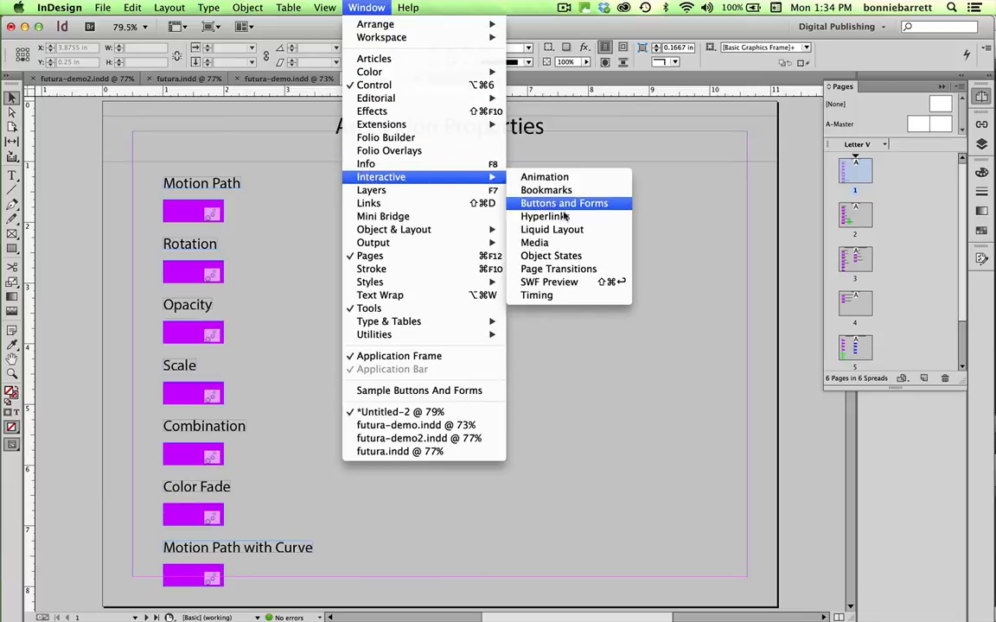
left_click(550, 281)
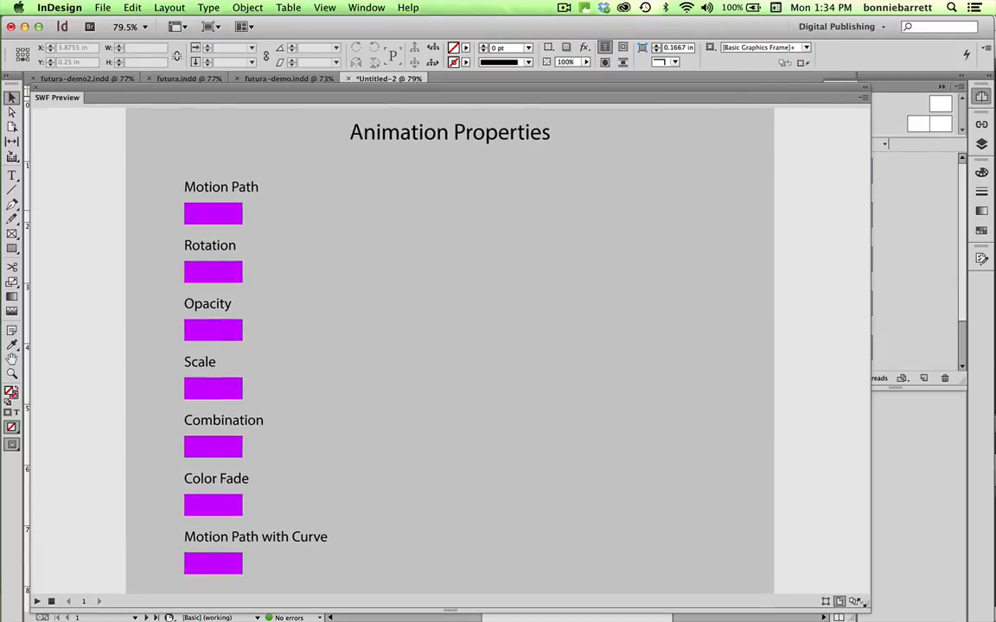
mouse_move(366, 525)
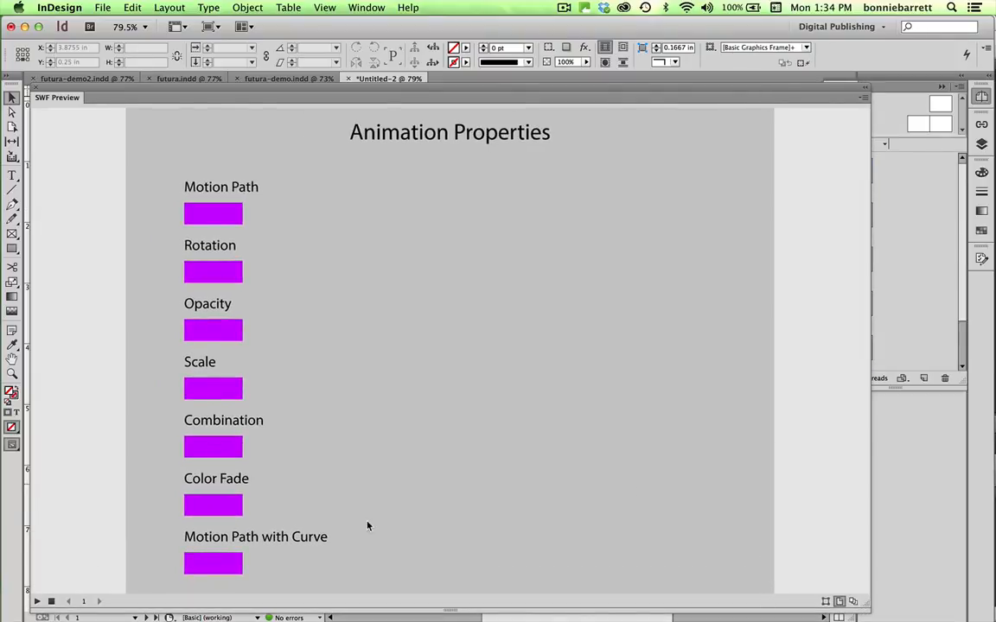
mouse_move(39, 601)
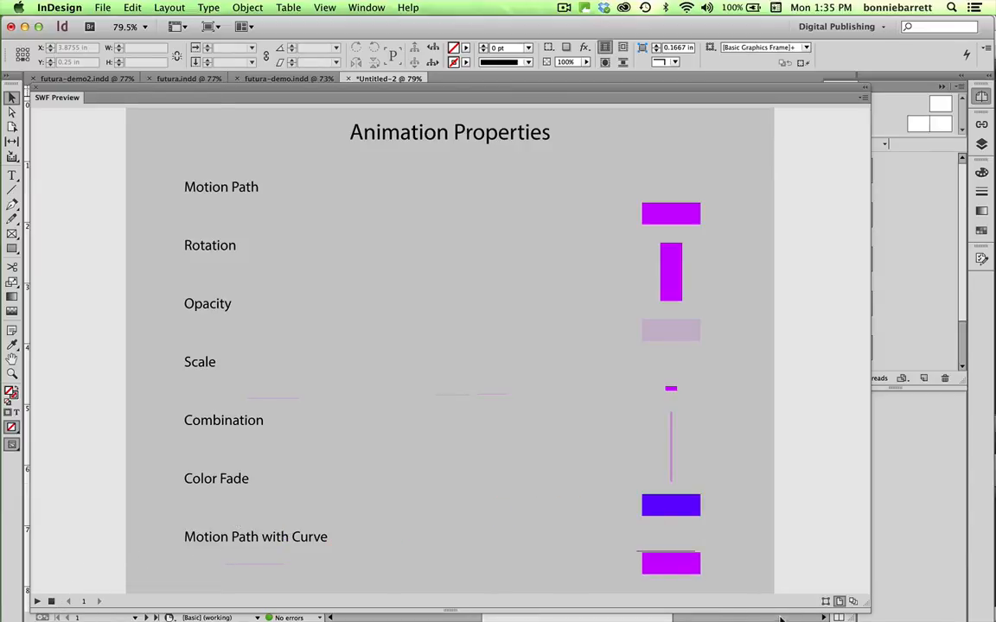
mouse_move(850, 602)
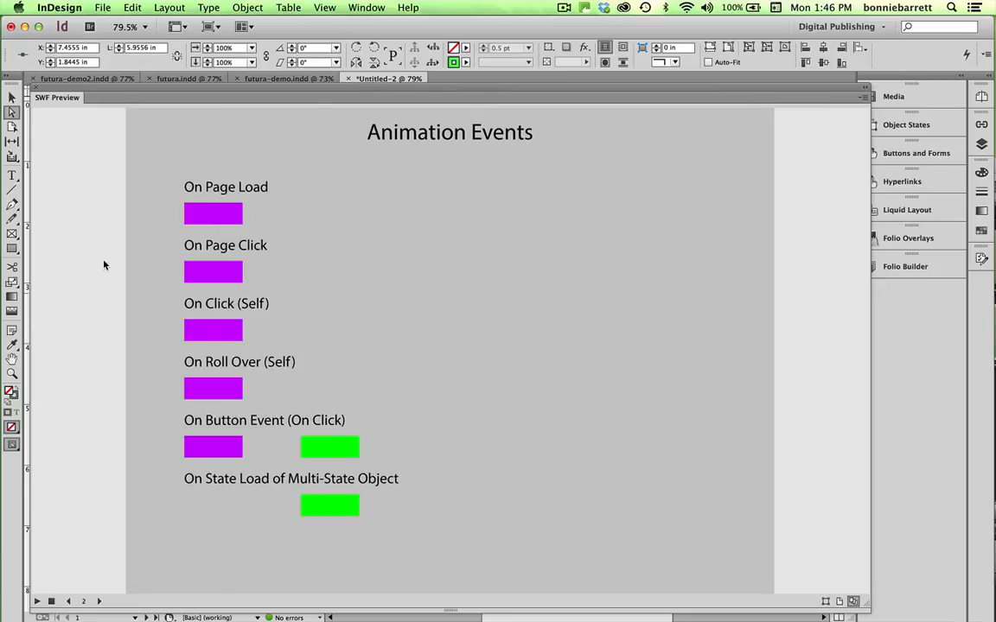
mouse_move(156, 215)
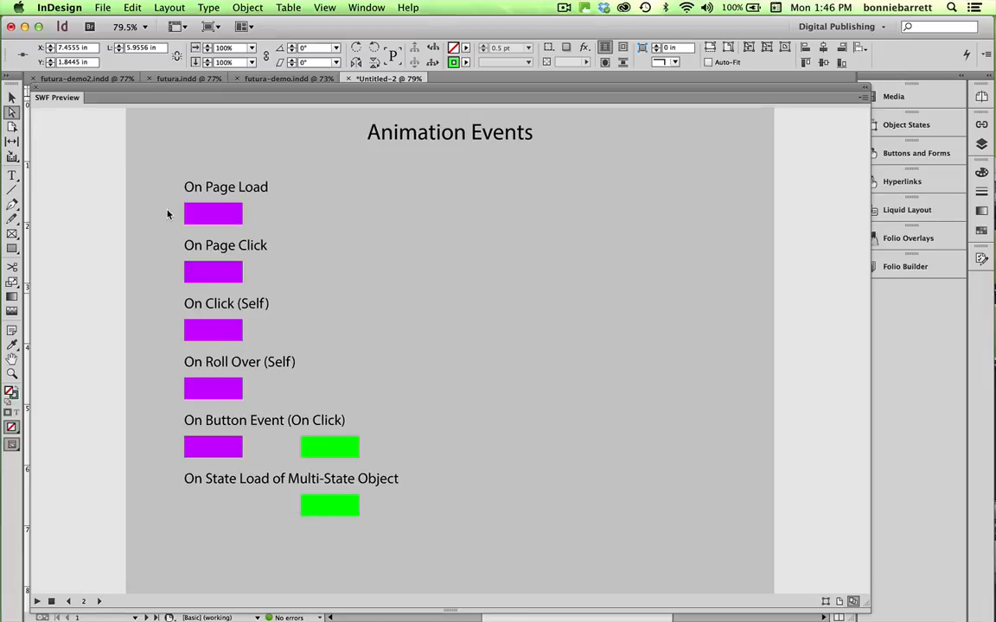
mouse_move(155, 221)
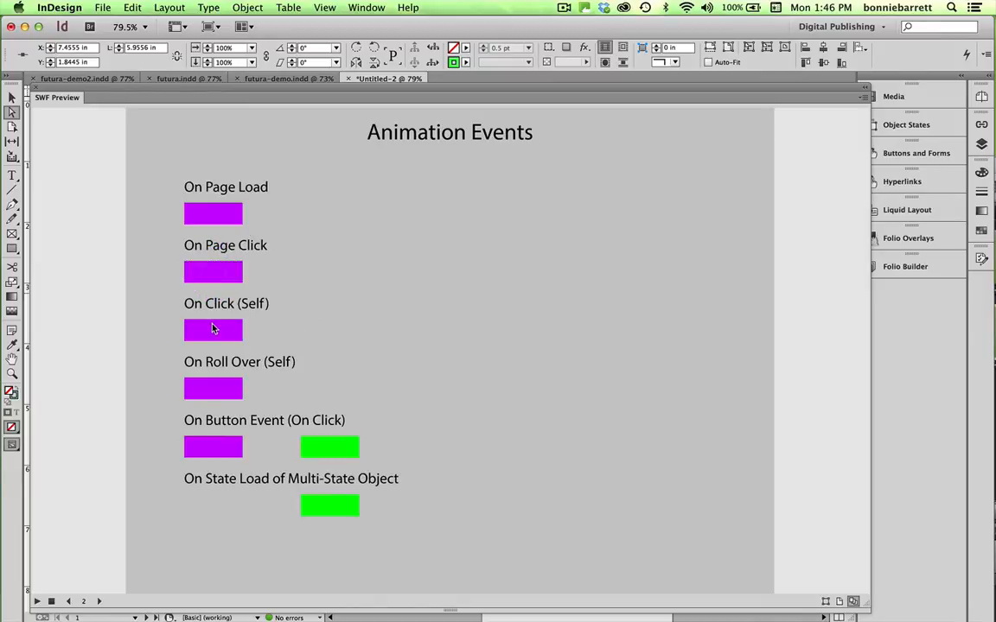
mouse_move(208, 353)
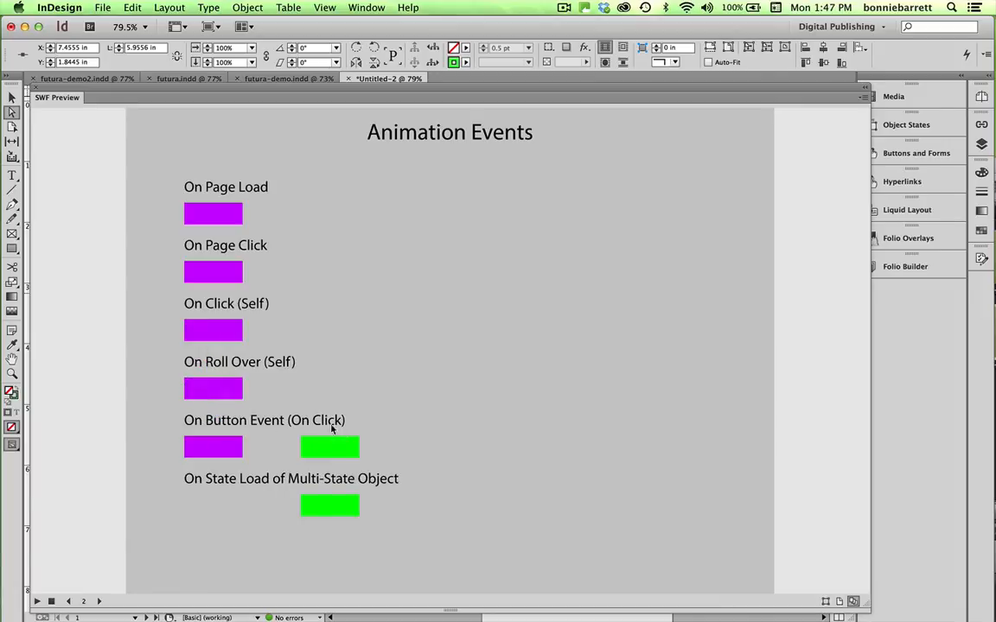
mouse_move(327, 453)
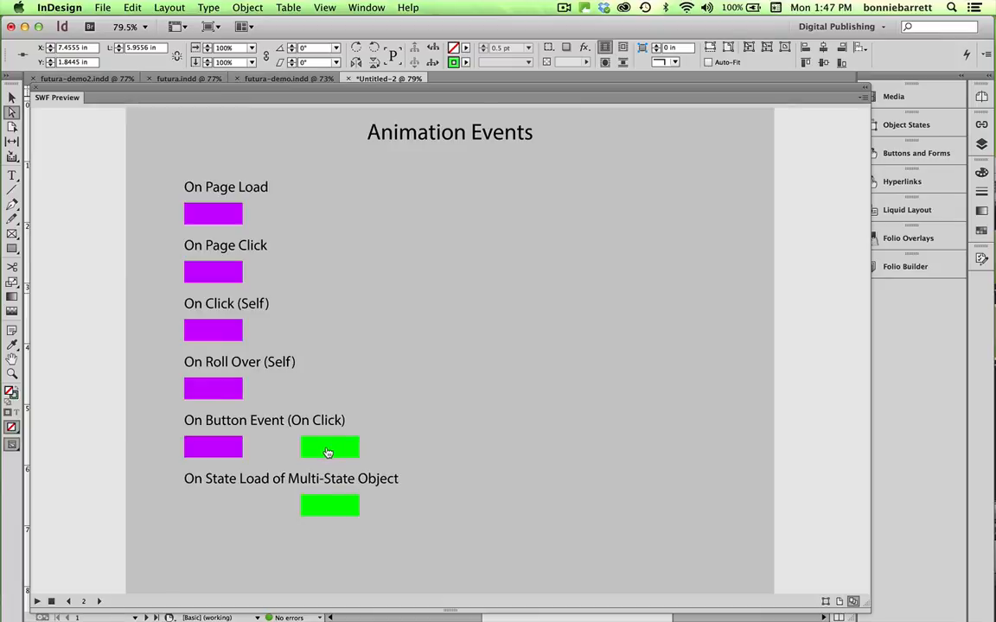
Play the green box's click animation, advance to the Animate Options page and trigger its animations.
left_click(329, 446)
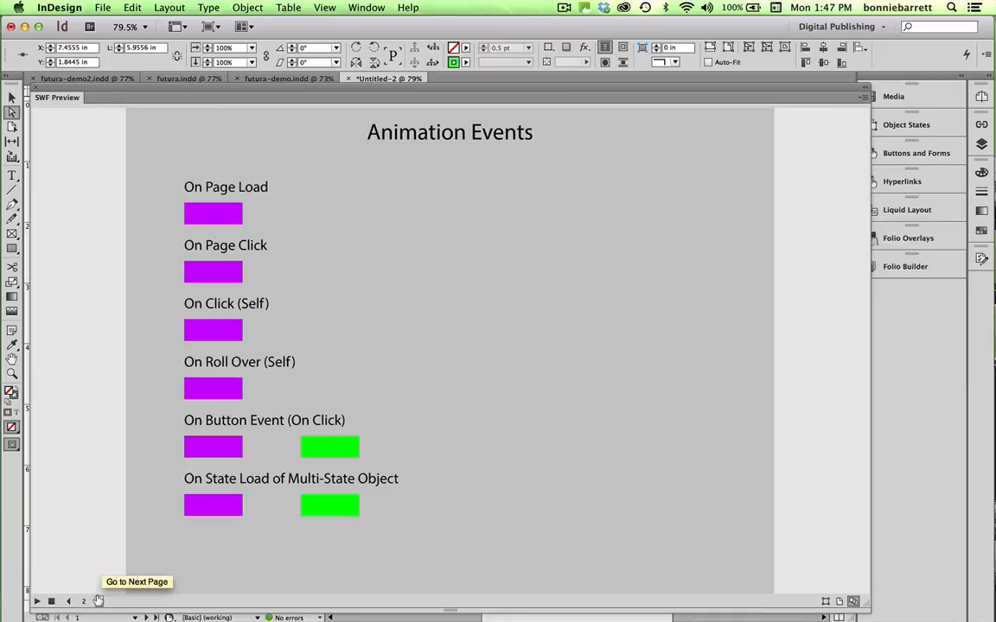
left_click(137, 580)
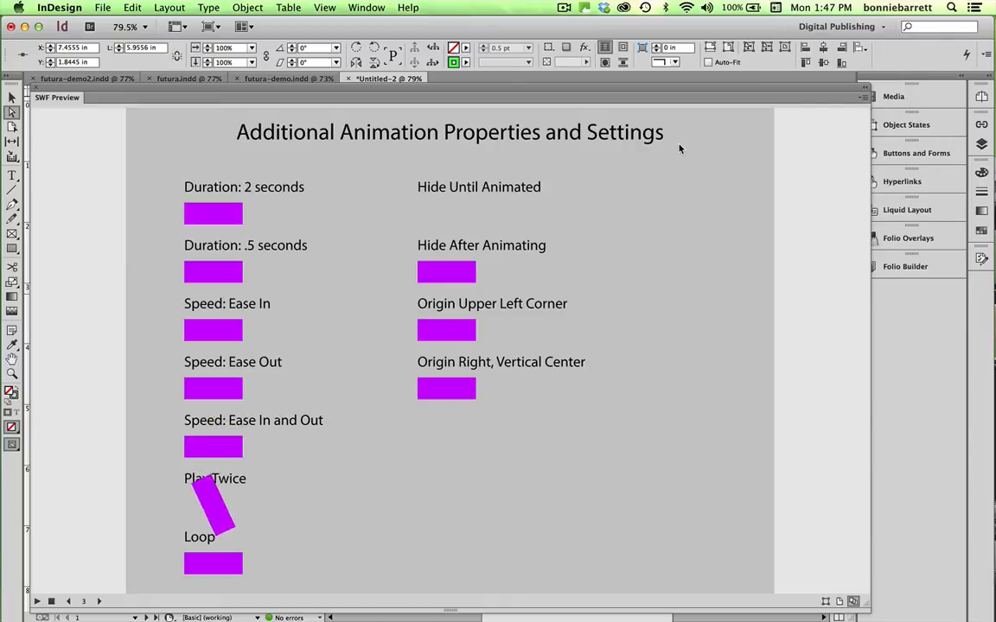
mouse_move(691, 284)
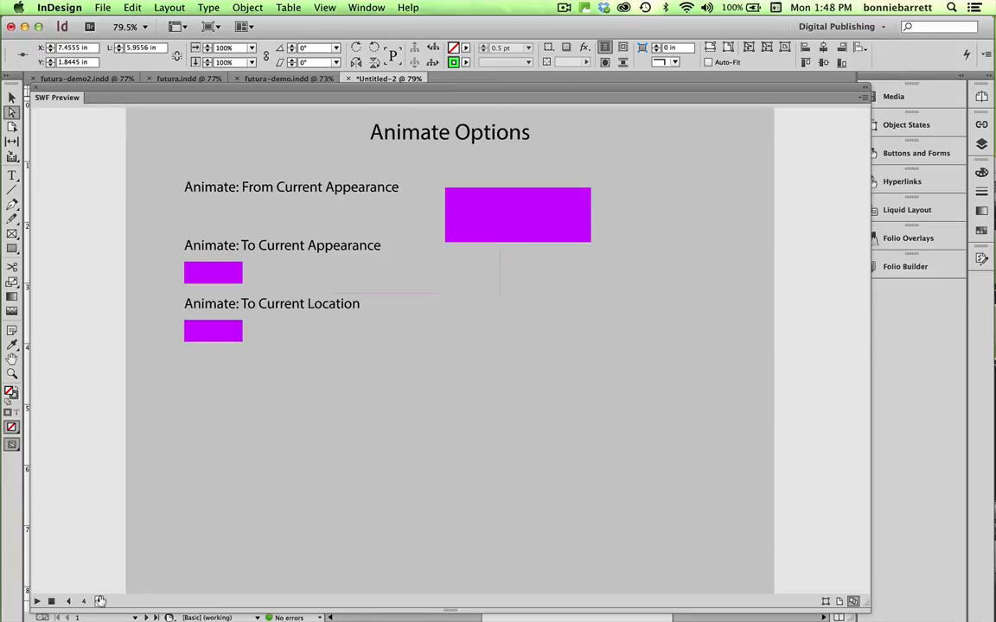
left_click(100, 601)
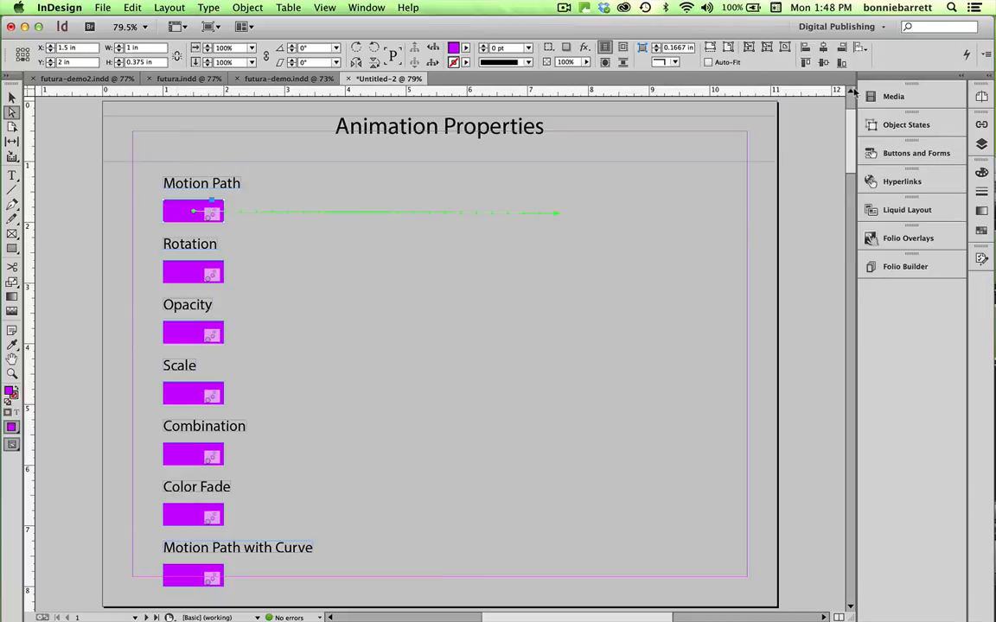
Reset the Digital Publishing workspace and show the Timing panel listing the page-load animations.
left_click(841, 26)
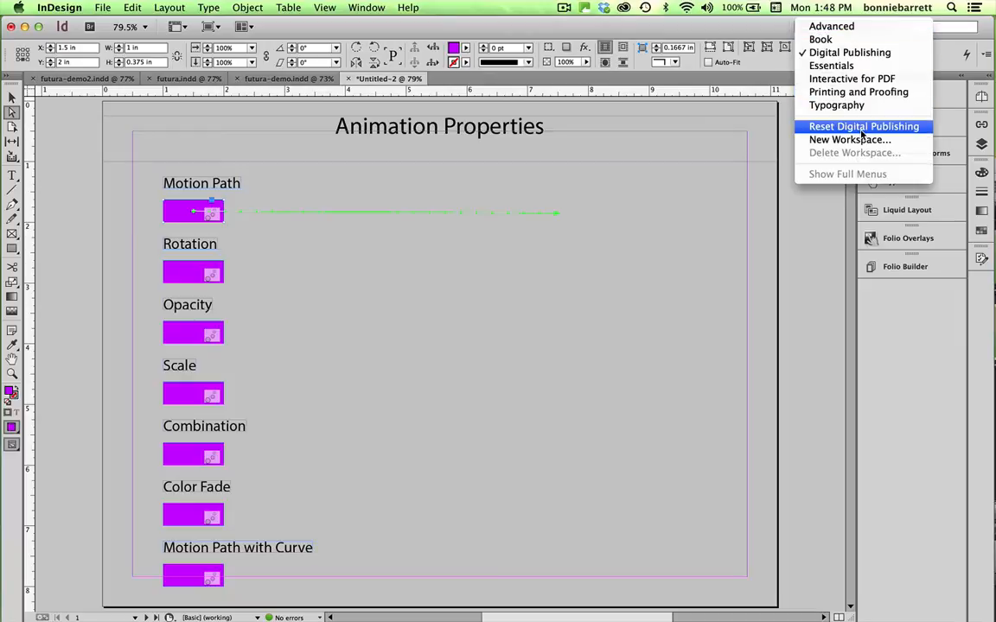
left_click(862, 126)
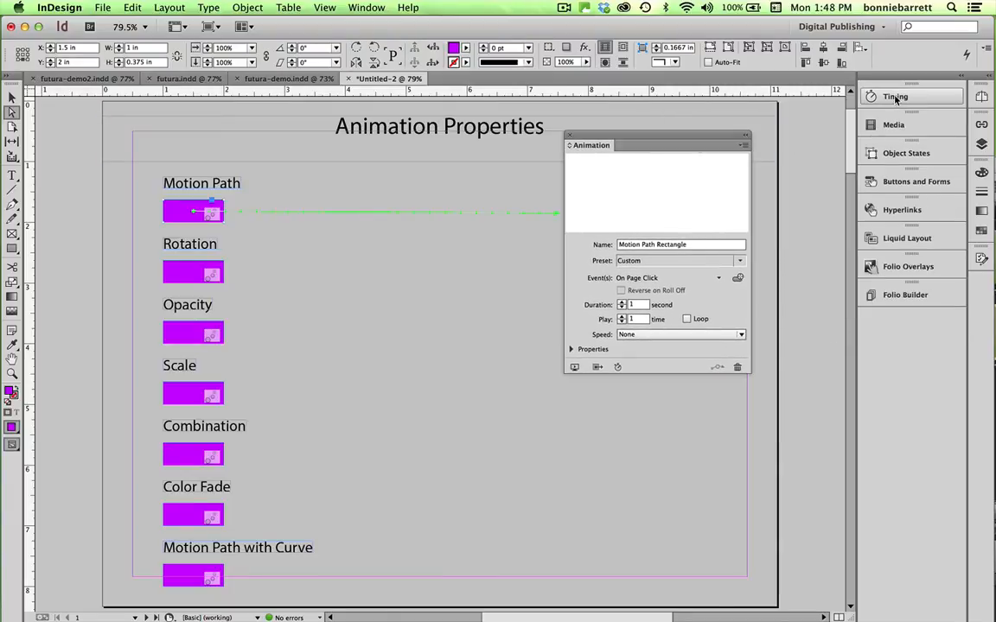
left_click(895, 97)
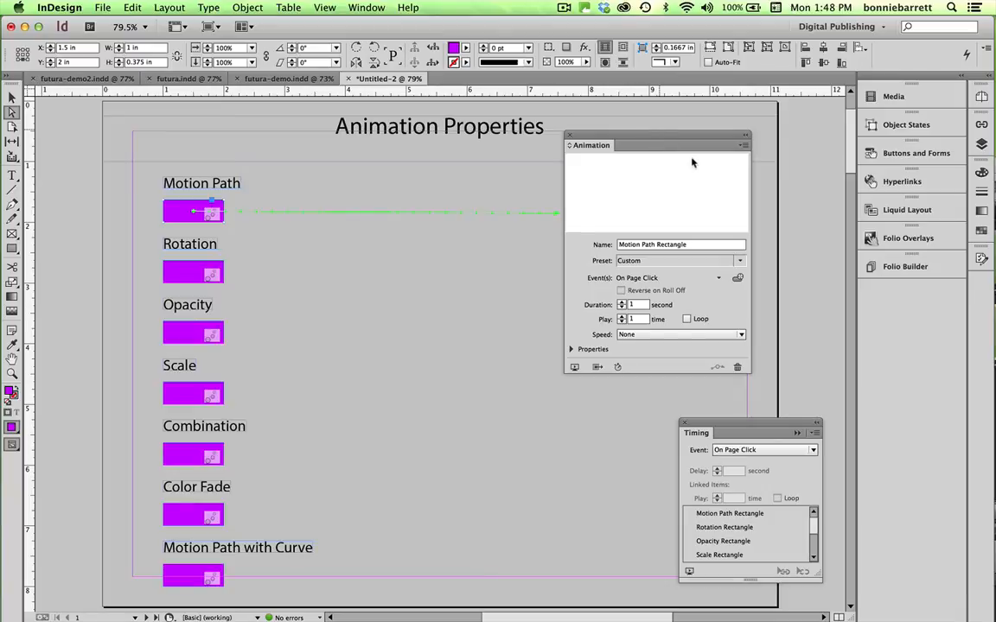
Drag the motion path's end point so the rectangle travels diagonally down the page.
left_click_drag(656, 146, 747, 188)
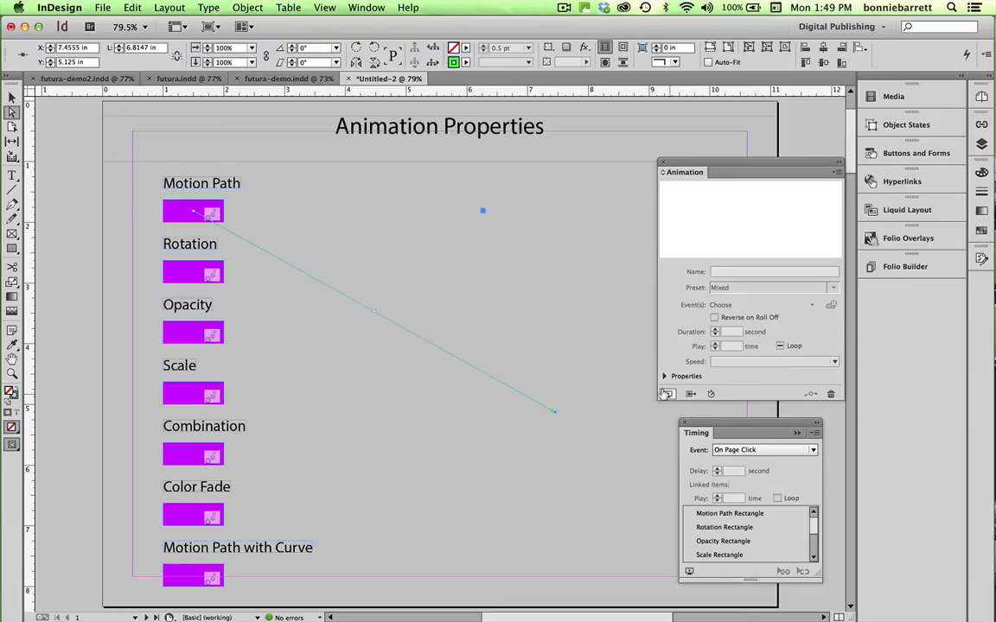
mouse_move(668, 394)
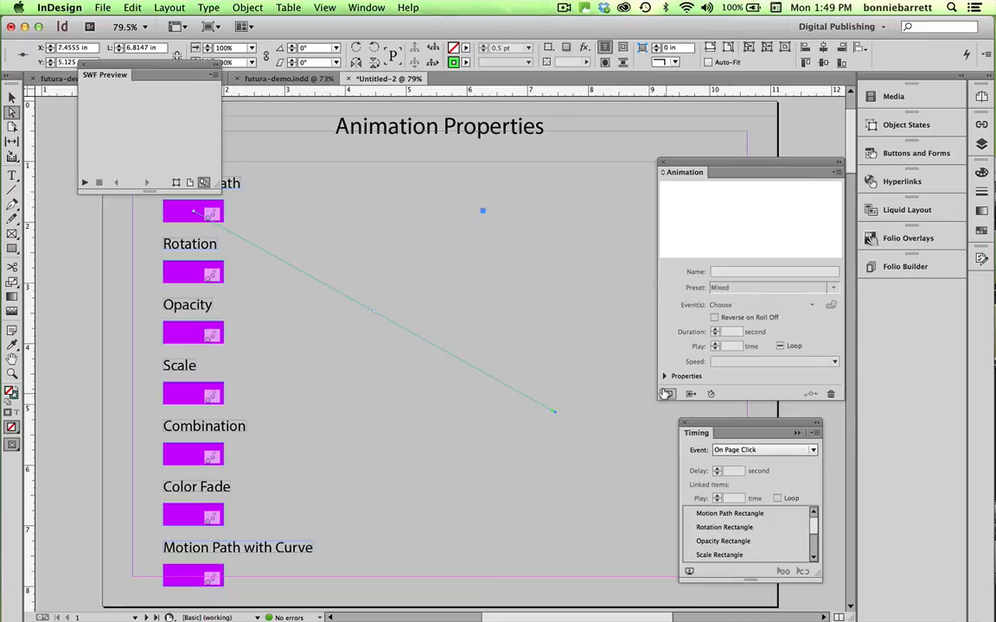
Play the page animation so the Motion Path rectangle moves diagonally down in the preview.
left_click(85, 184)
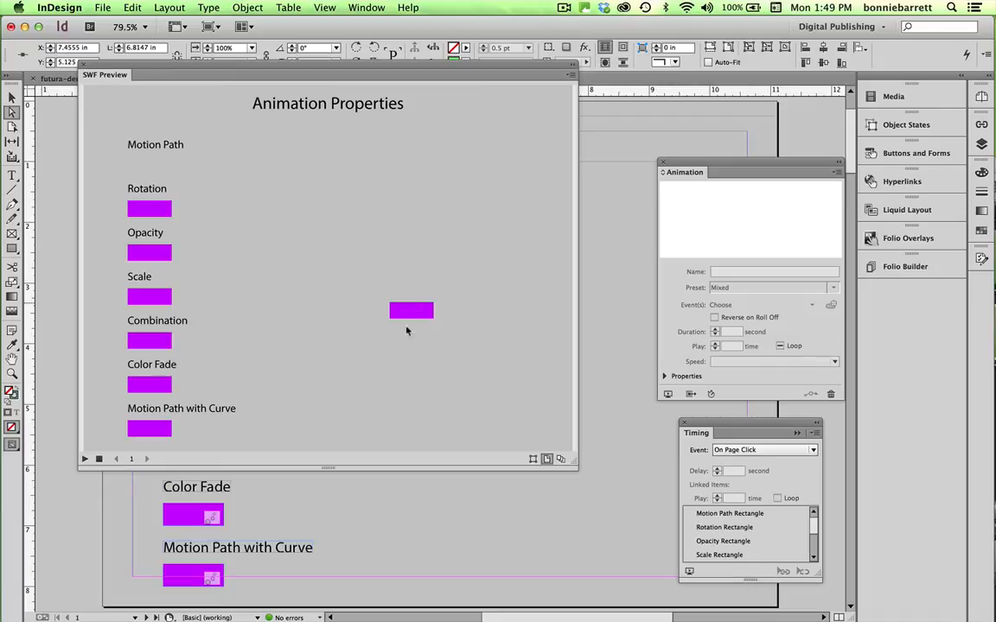
mouse_move(586, 361)
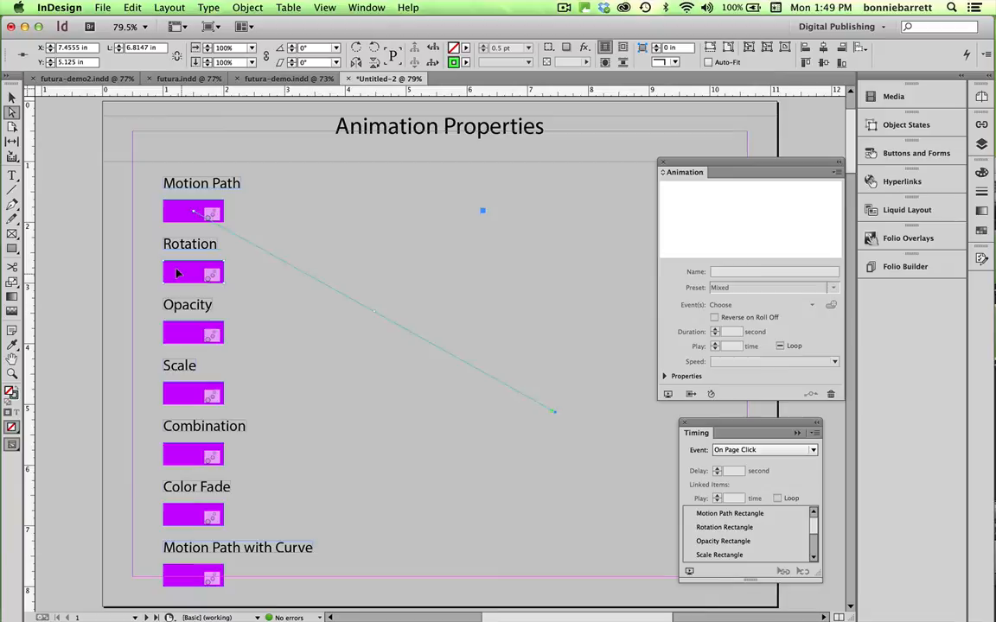
Select the Rotation rectangle, keep speed None and expand Properties to reveal its 270° rotation.
left_click(194, 273)
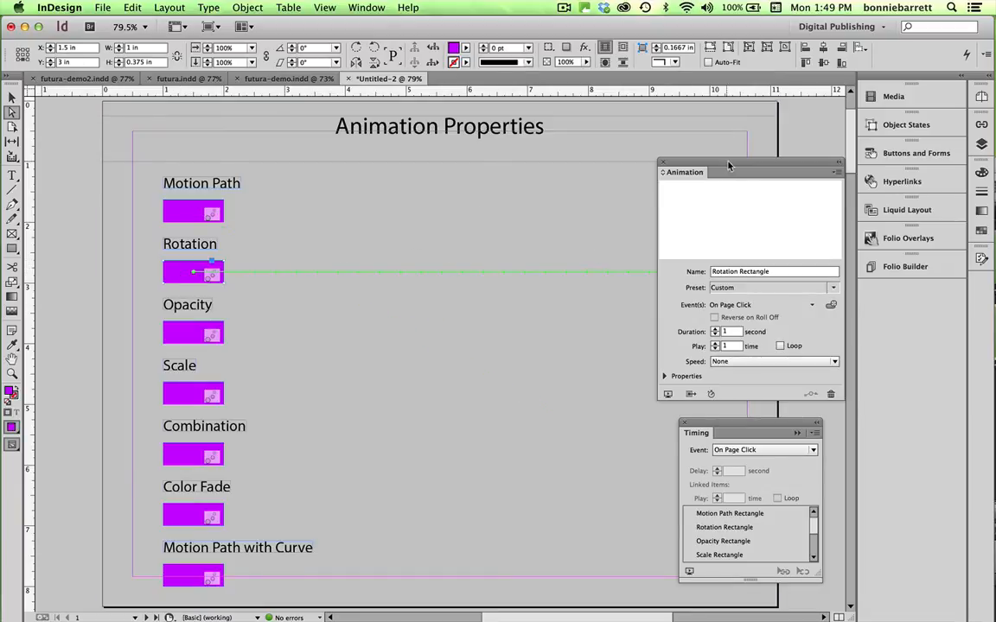
left_click_drag(730, 171, 465, 312)
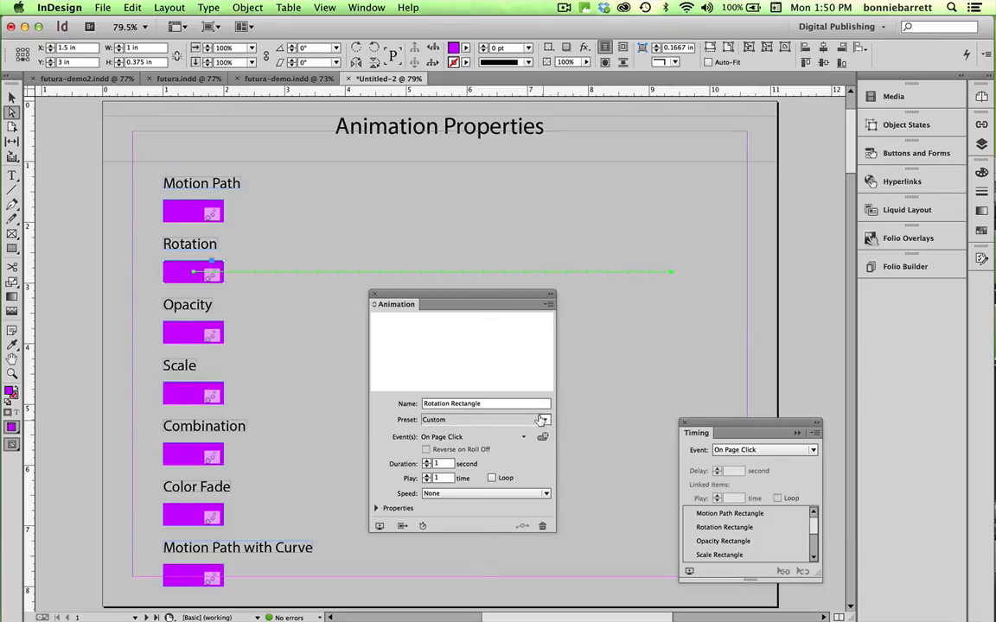
left_click(543, 420)
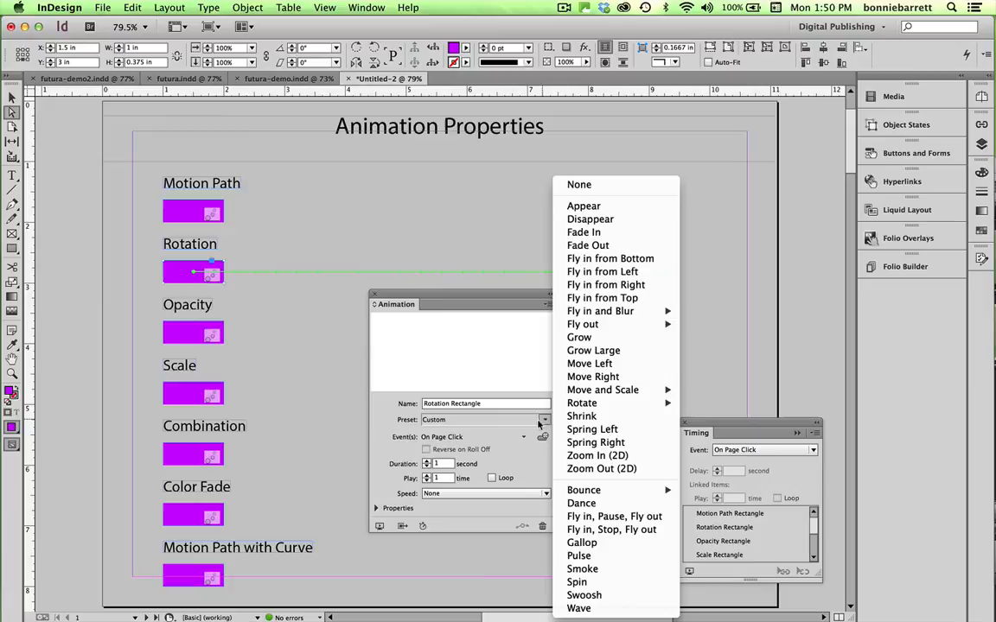
mouse_move(601, 298)
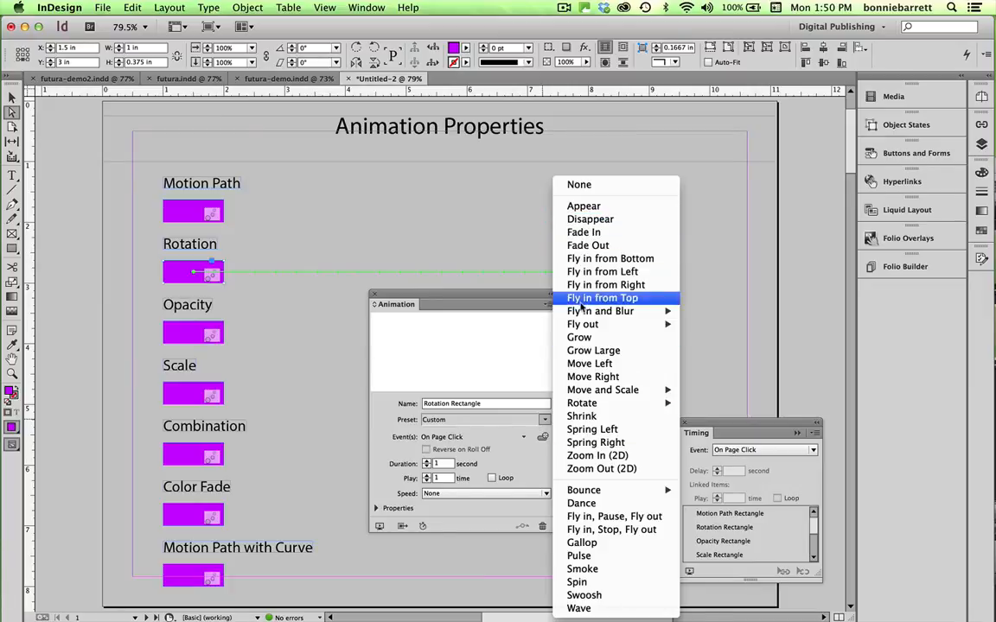
mouse_move(601, 271)
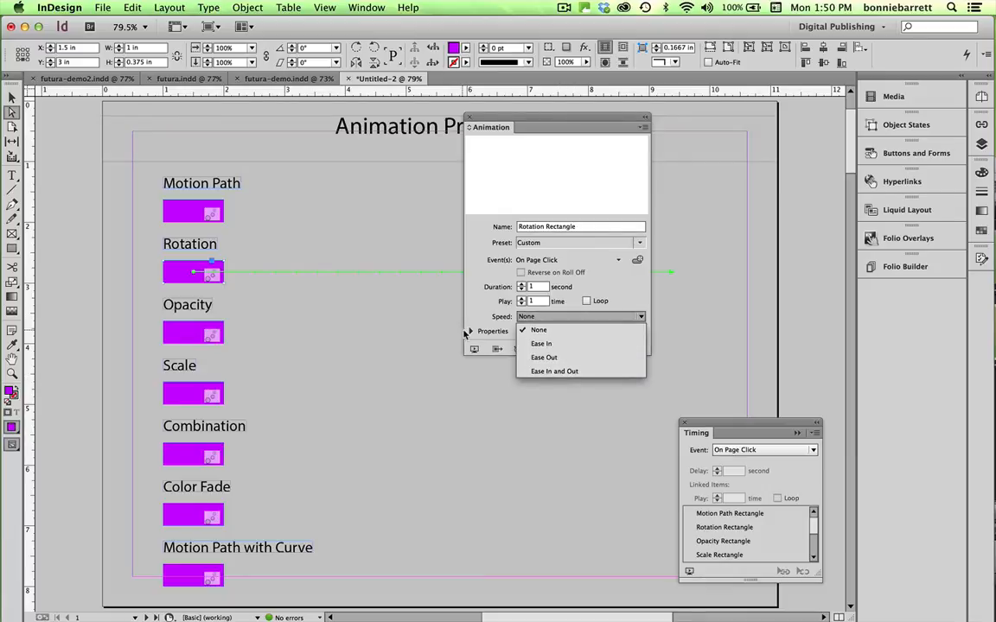
left_click(537, 328)
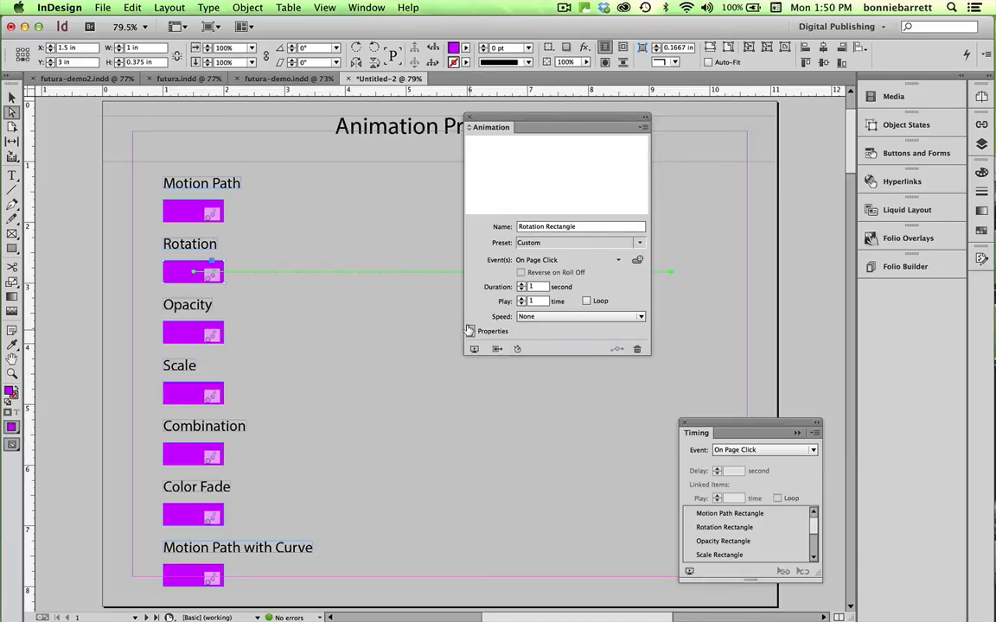
left_click(470, 332)
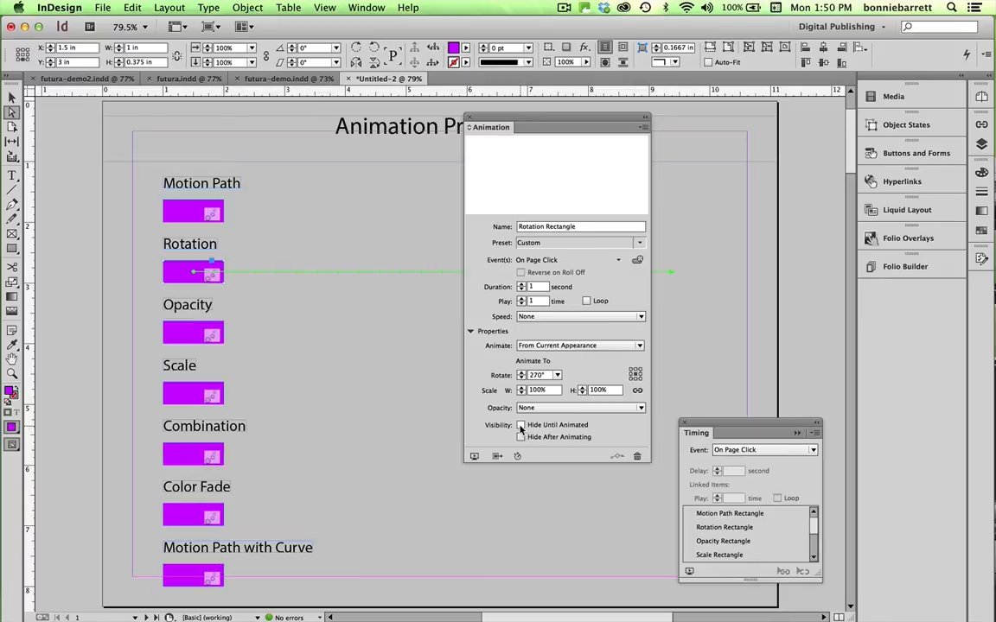
mouse_move(538, 429)
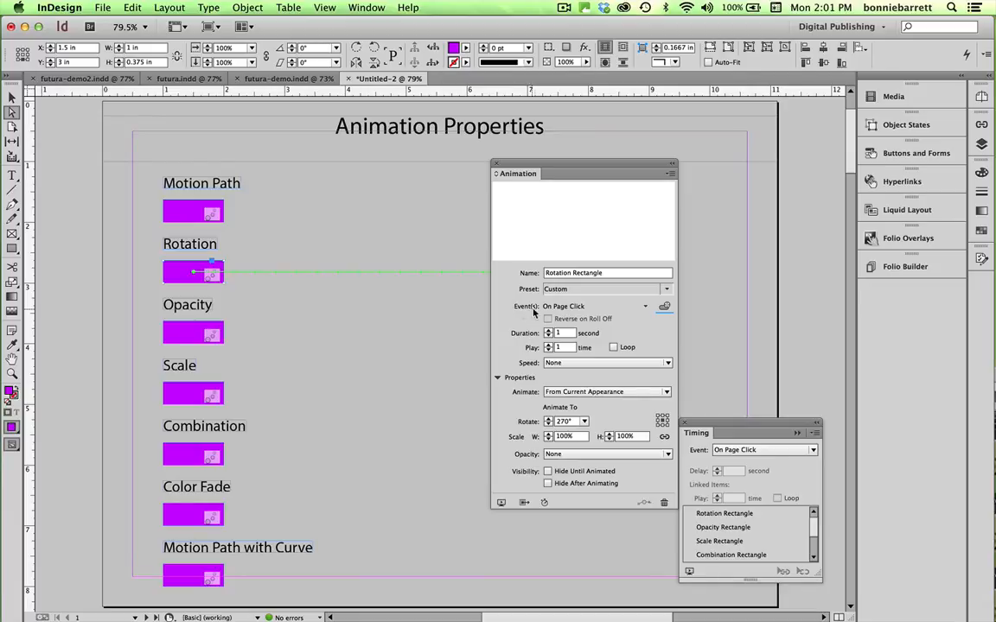
mouse_move(421, 283)
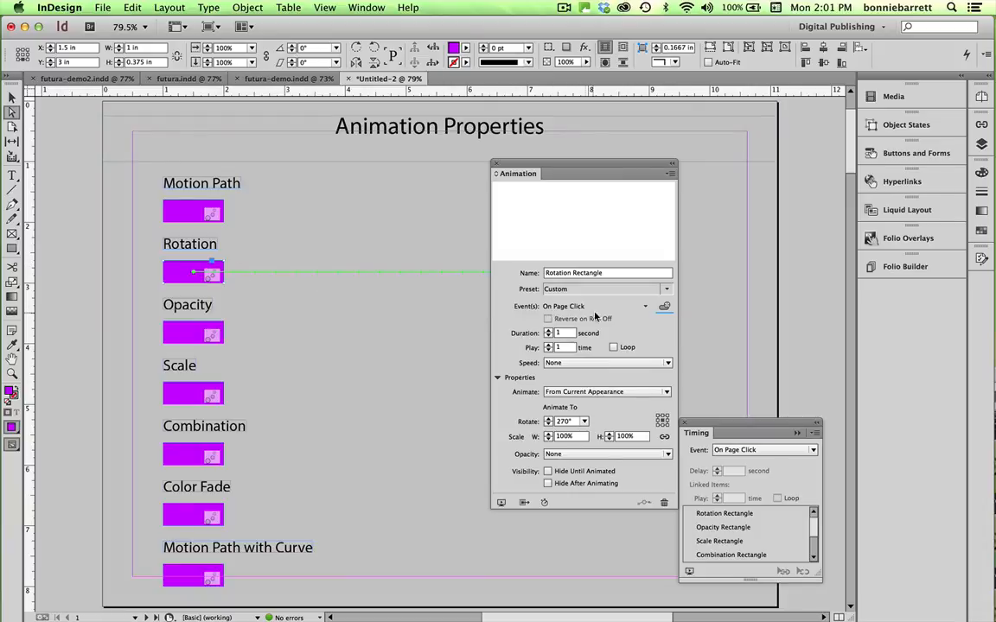
mouse_move(643, 306)
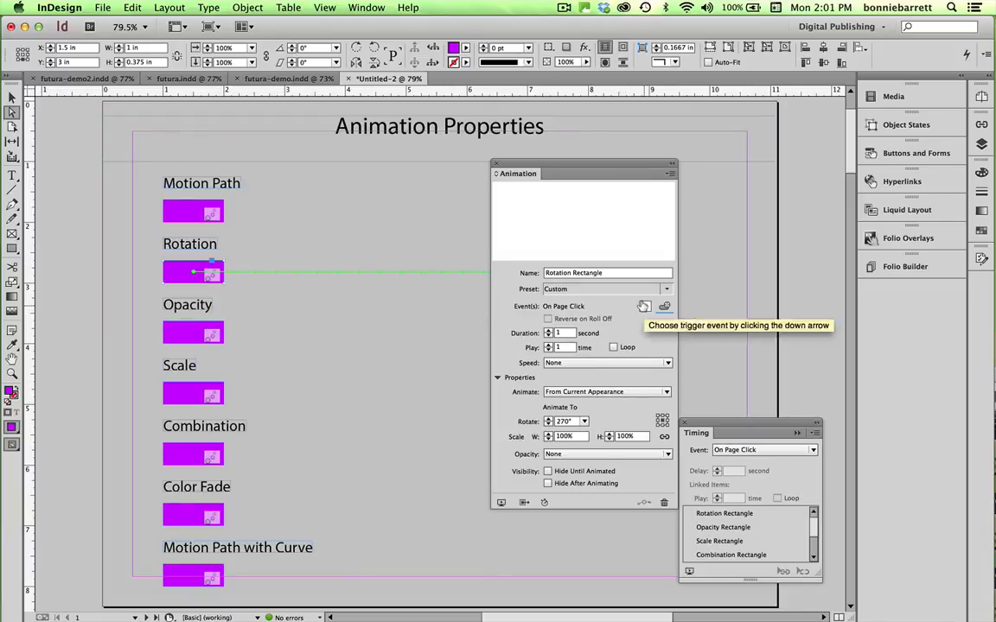
left_click(645, 306)
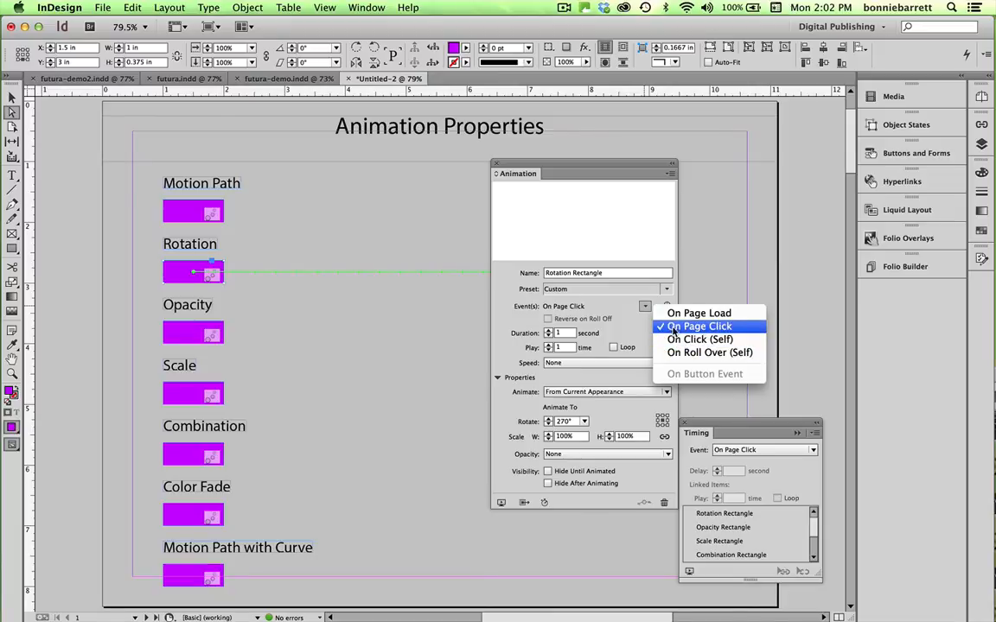
mouse_move(708, 353)
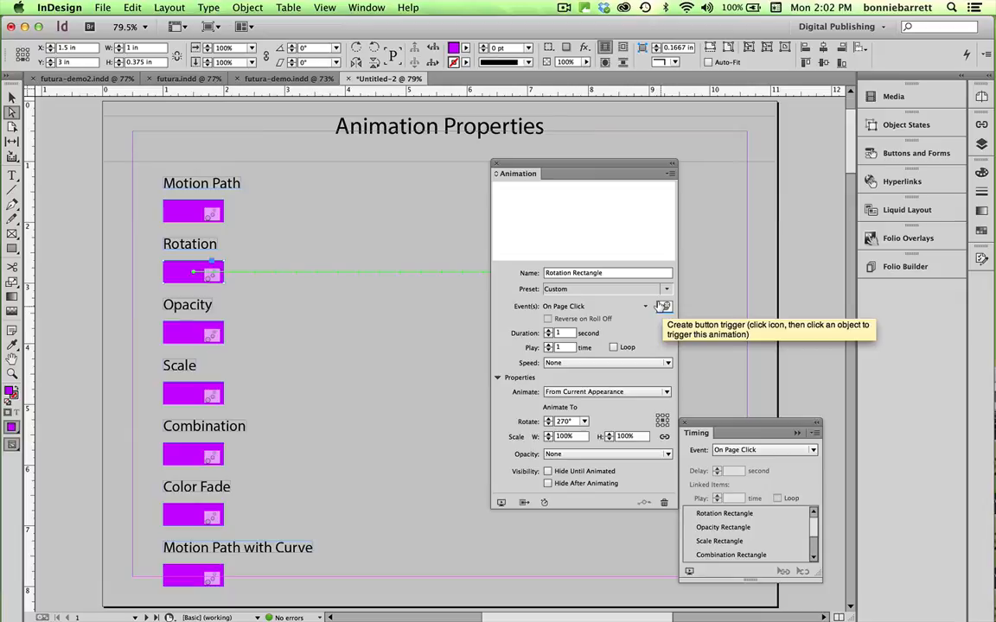
mouse_move(449, 326)
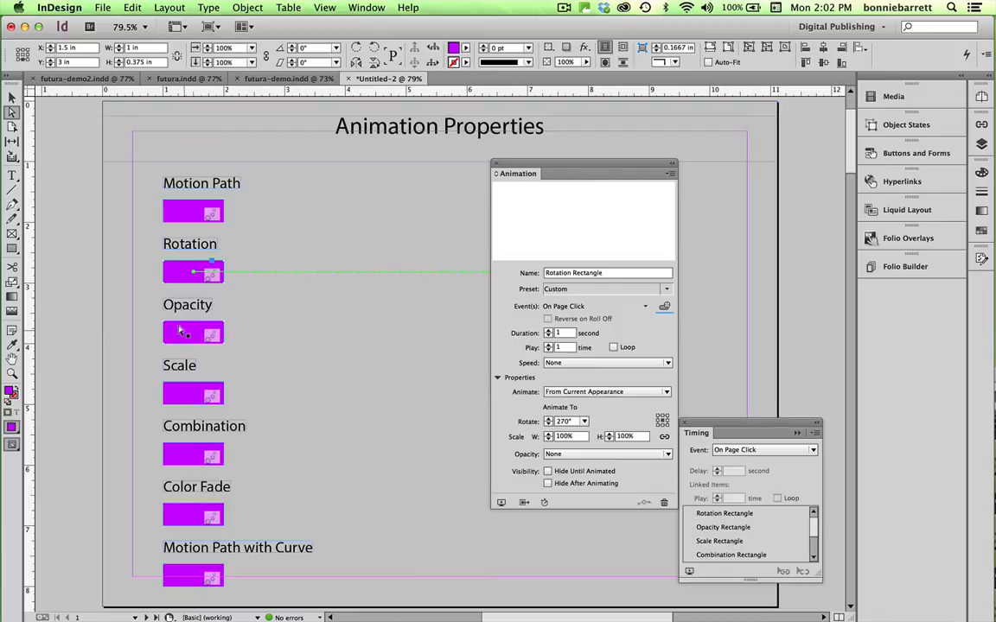
Select the Opacity rectangle and move the Timing panel up to list every on-click animation.
left_click(194, 332)
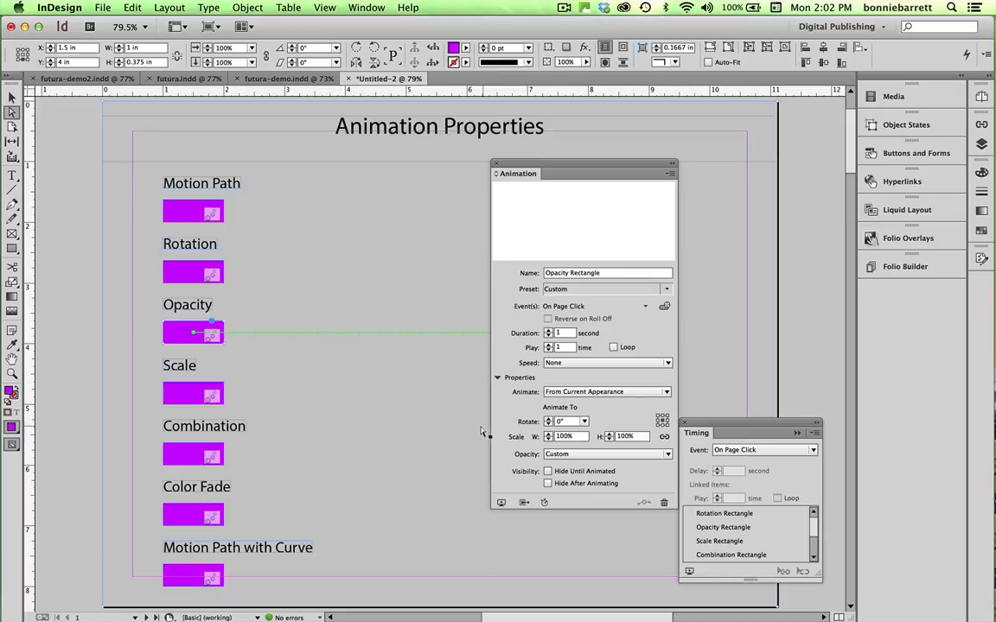
mouse_move(581, 443)
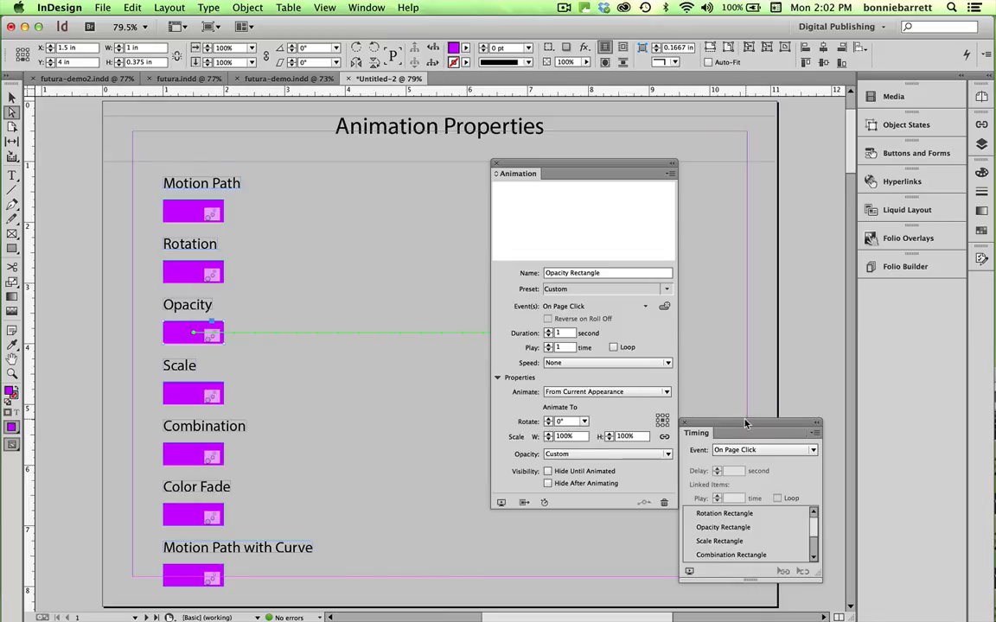
left_click_drag(745, 424, 745, 163)
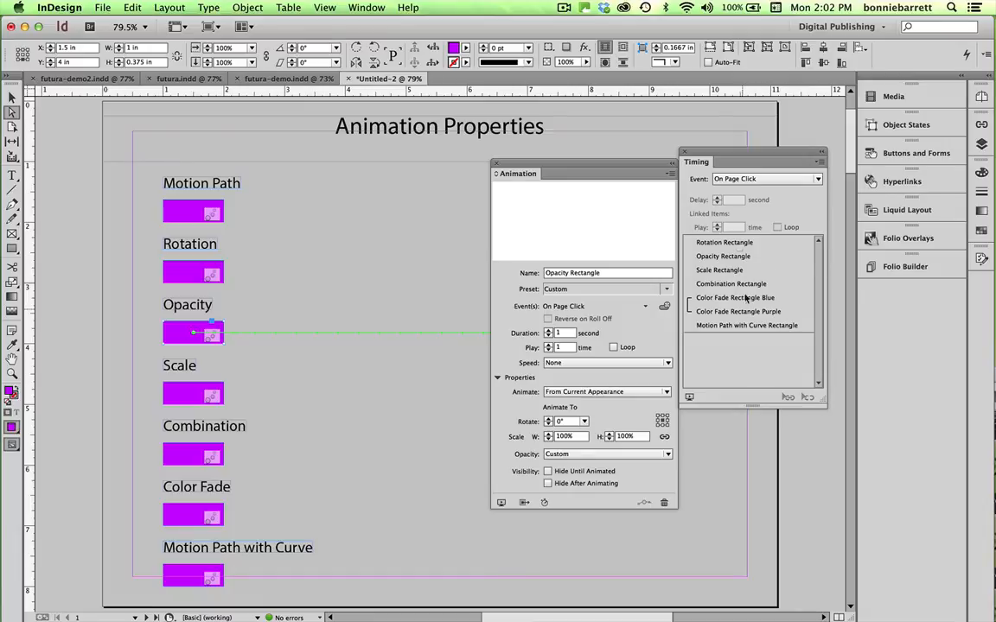
mouse_move(781, 249)
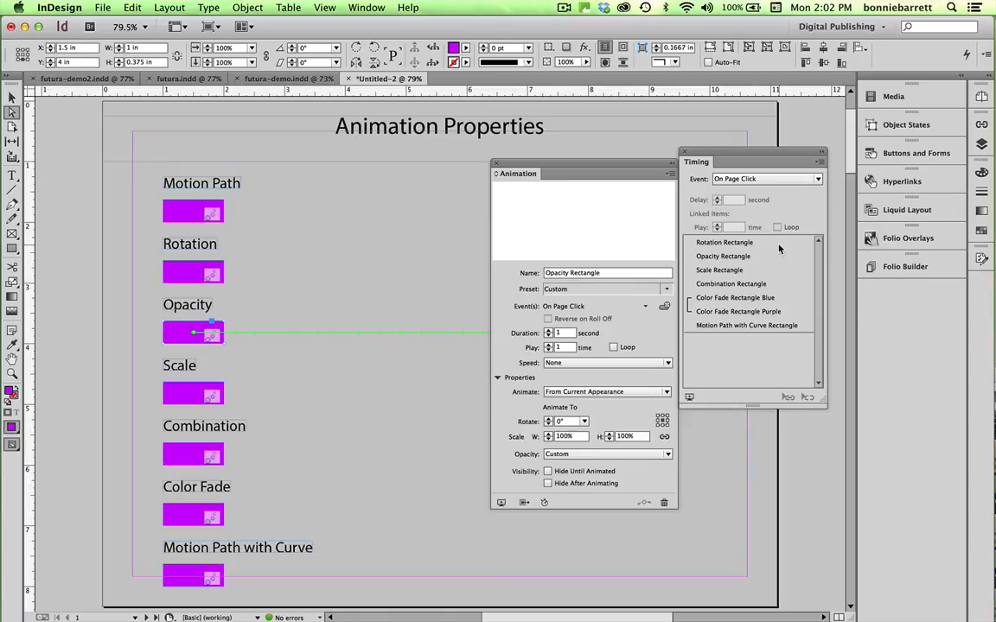
mouse_move(488, 184)
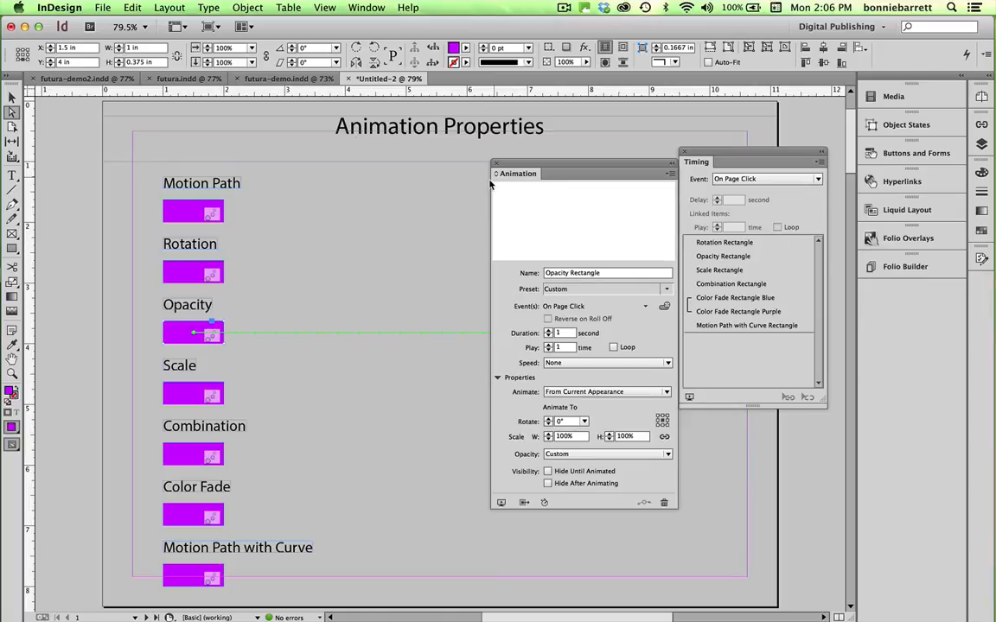